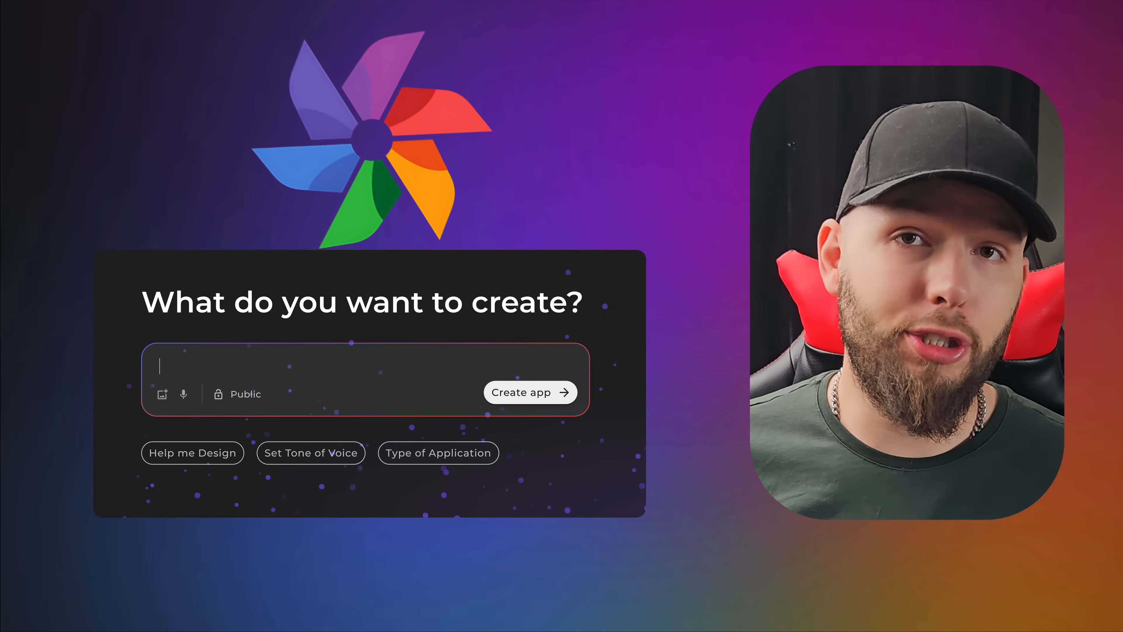
- Enter the prompt 'Build an e-commerce app' describing the wellness store, admin dashboard and design notes
text(Build an e-commerce app)
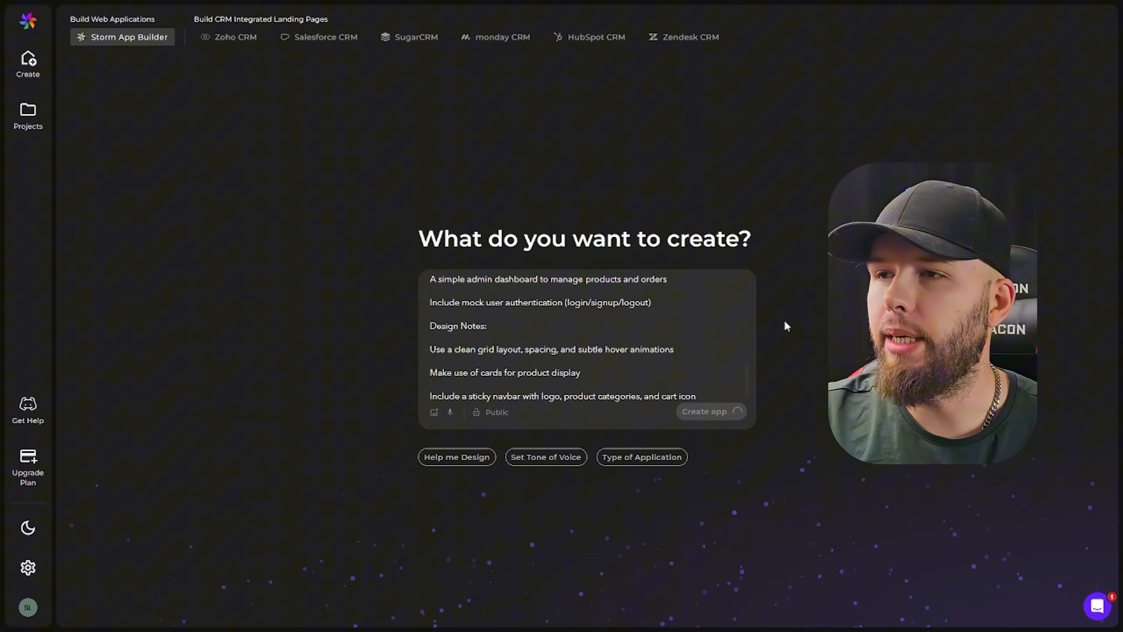
- Start generating the Leone Essentials app and review the drafted title, description and page list
click(704, 411)
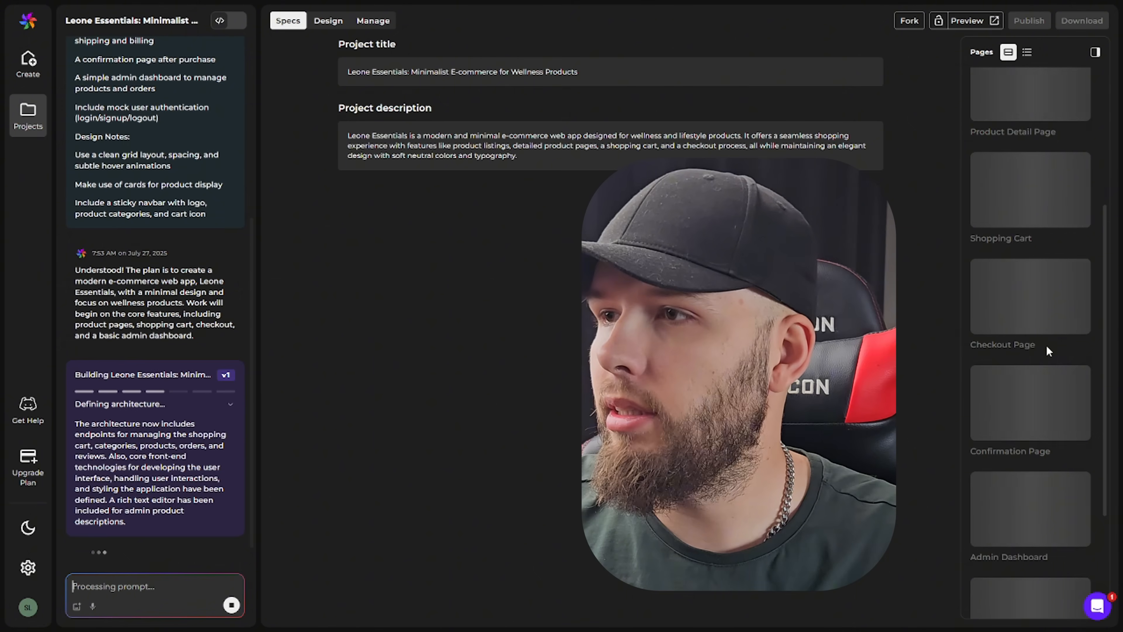
scroll(down, 3)
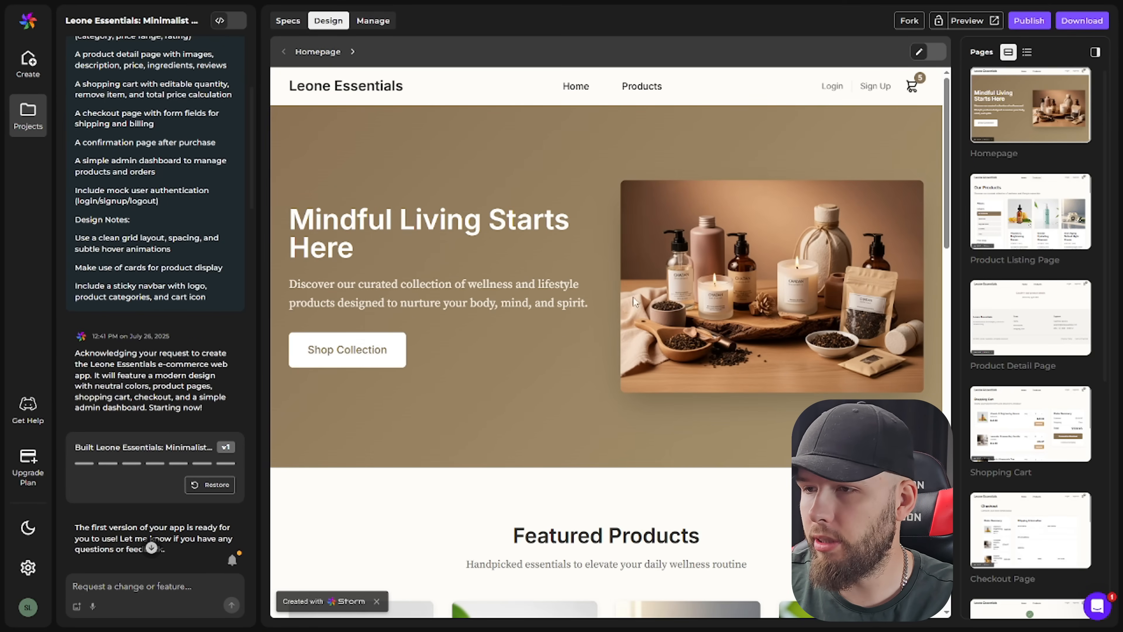
scroll(down, 3)
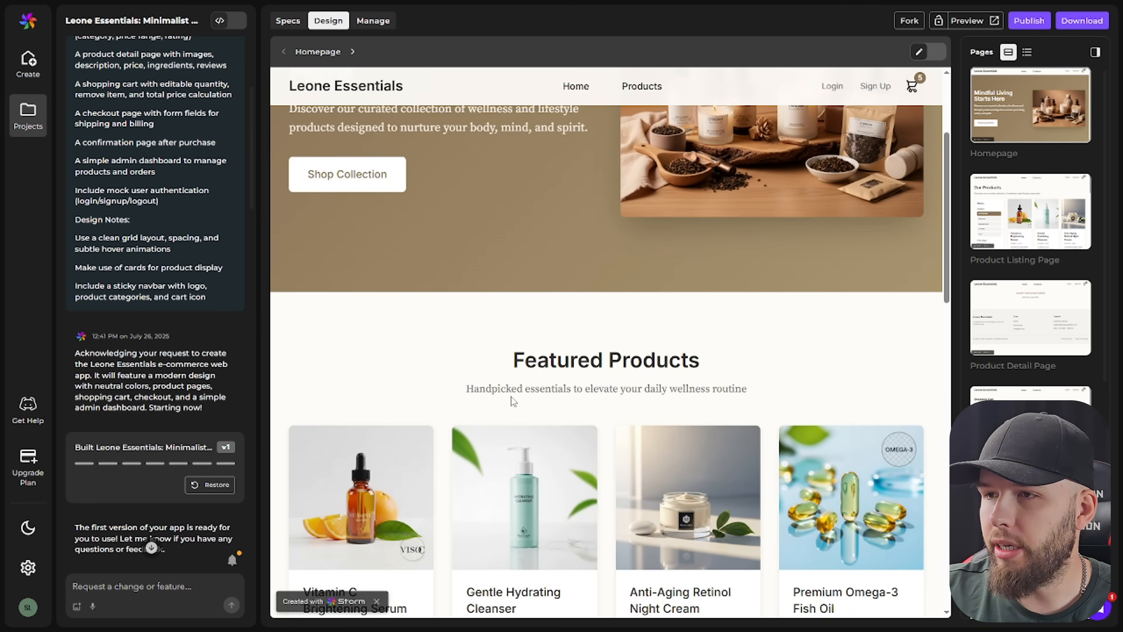
scroll(down, 3)
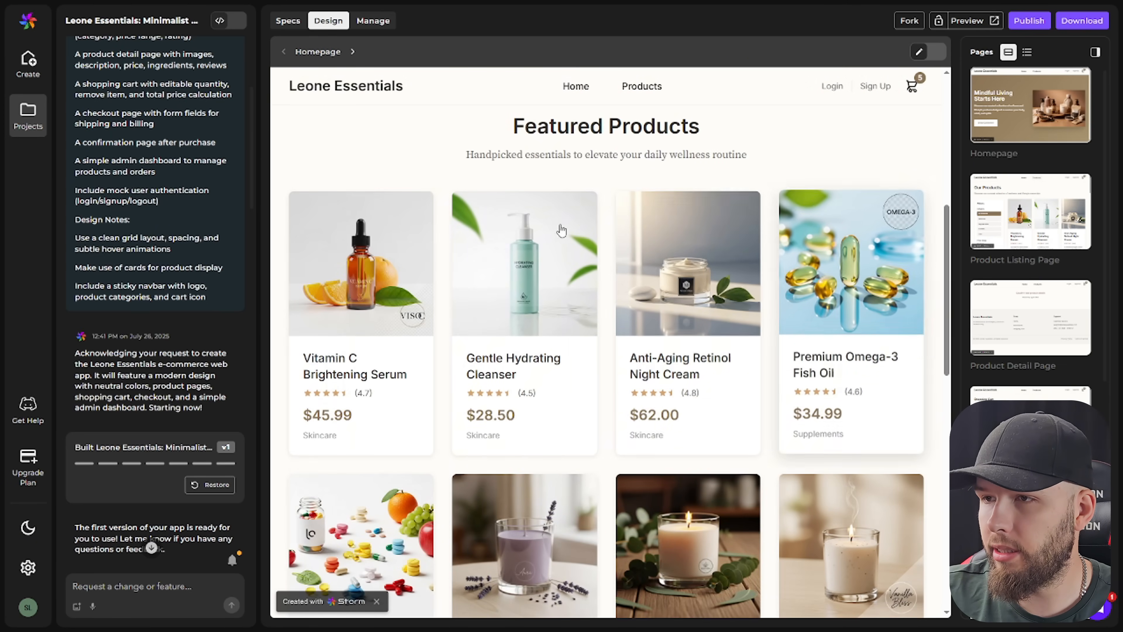
scroll(down, 3)
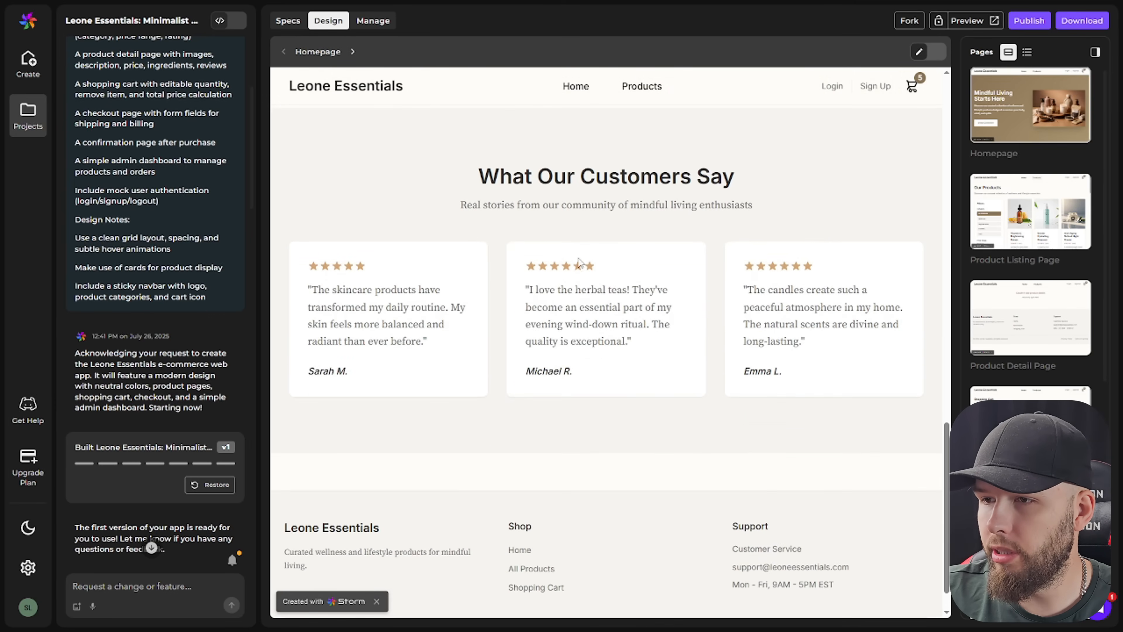
scroll(down, 3)
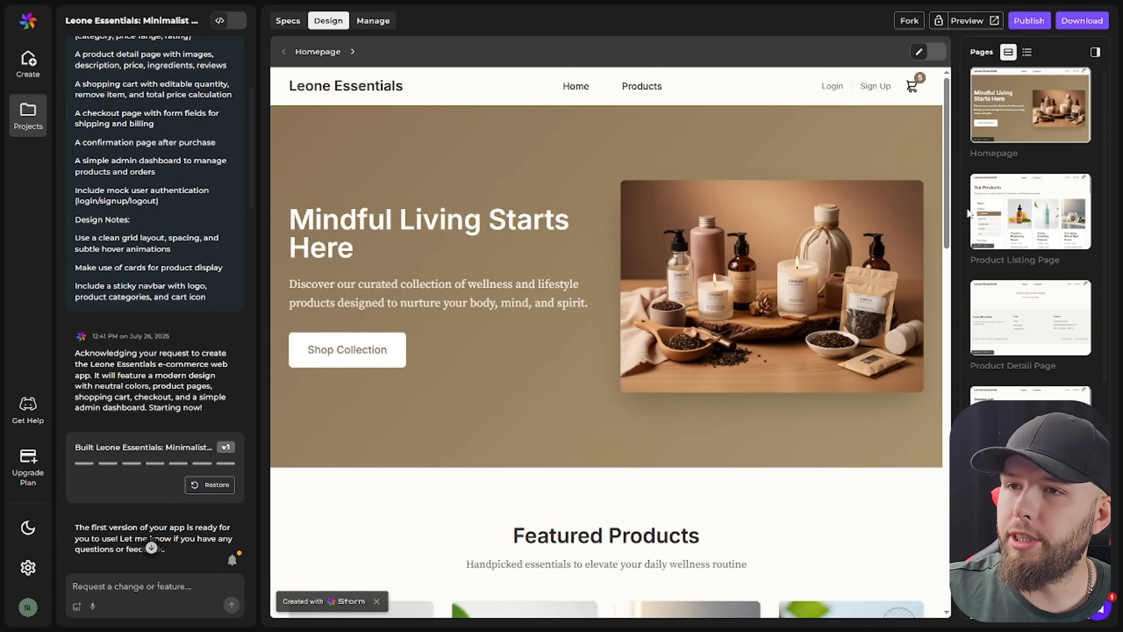
- Review the Product Listing Page and the serum Product Detail Page, then return to the listing
click(641, 86)
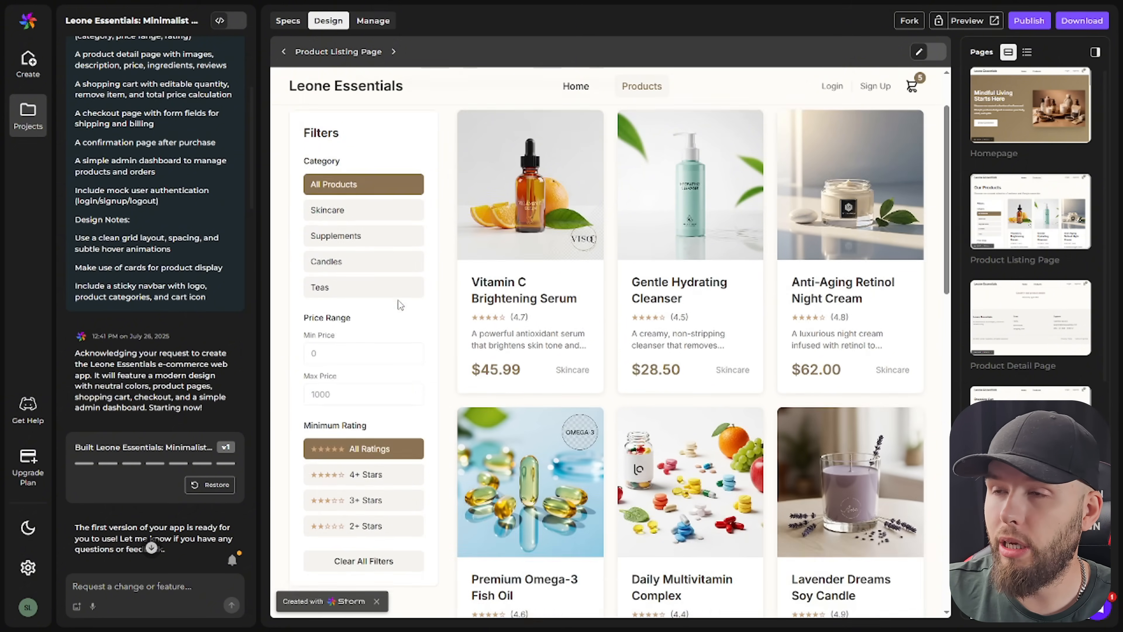
scroll(down, 3)
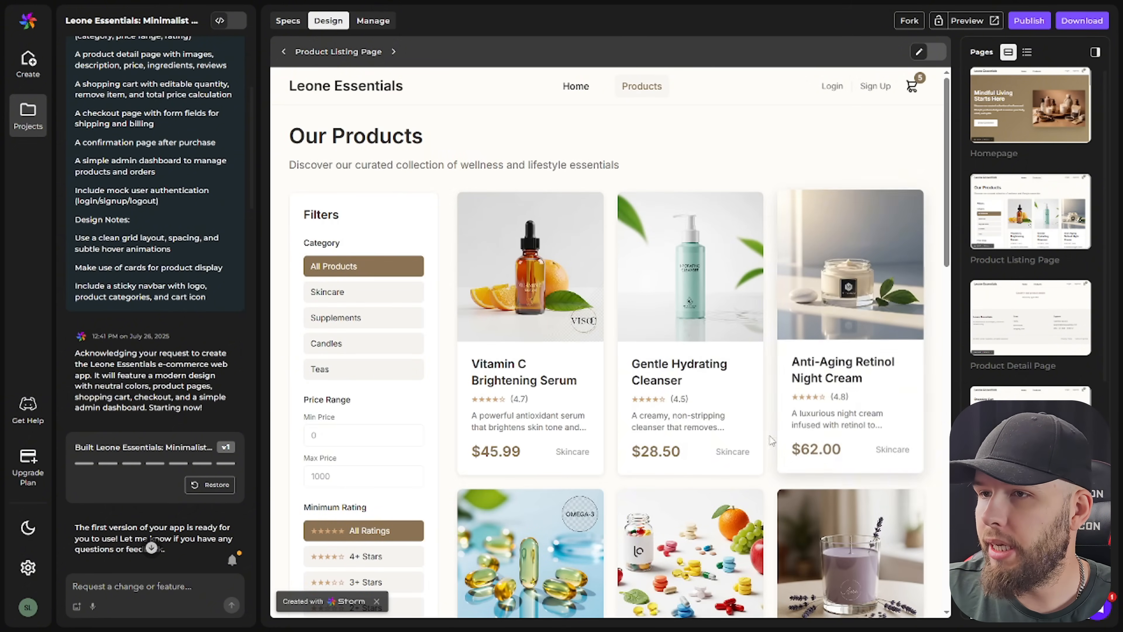
mouse_move(666, 169)
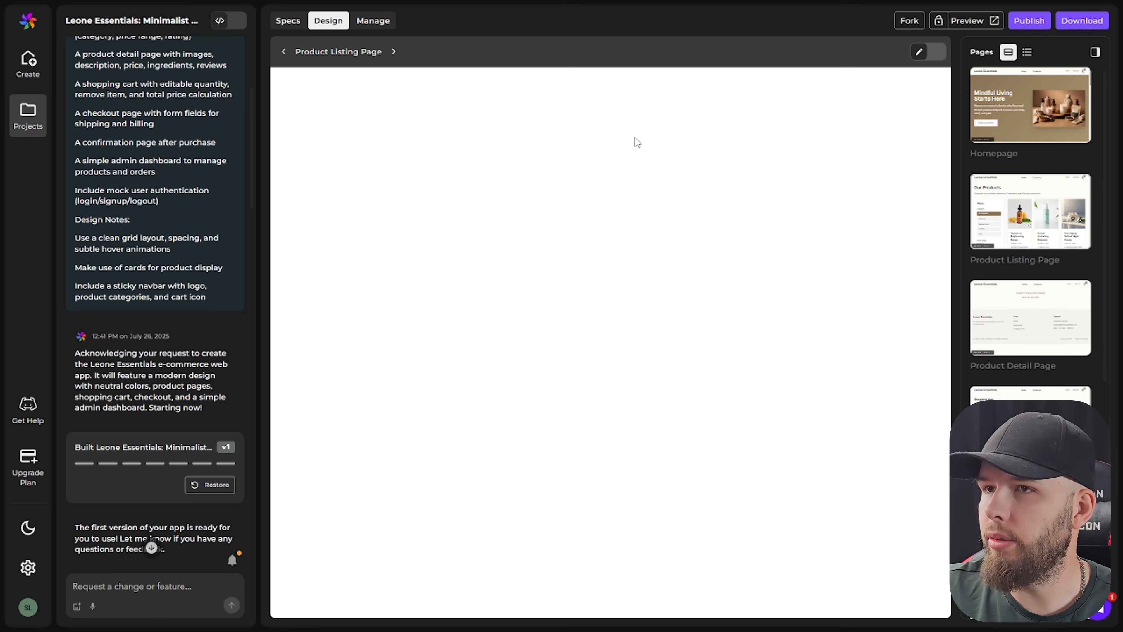
click(1030, 317)
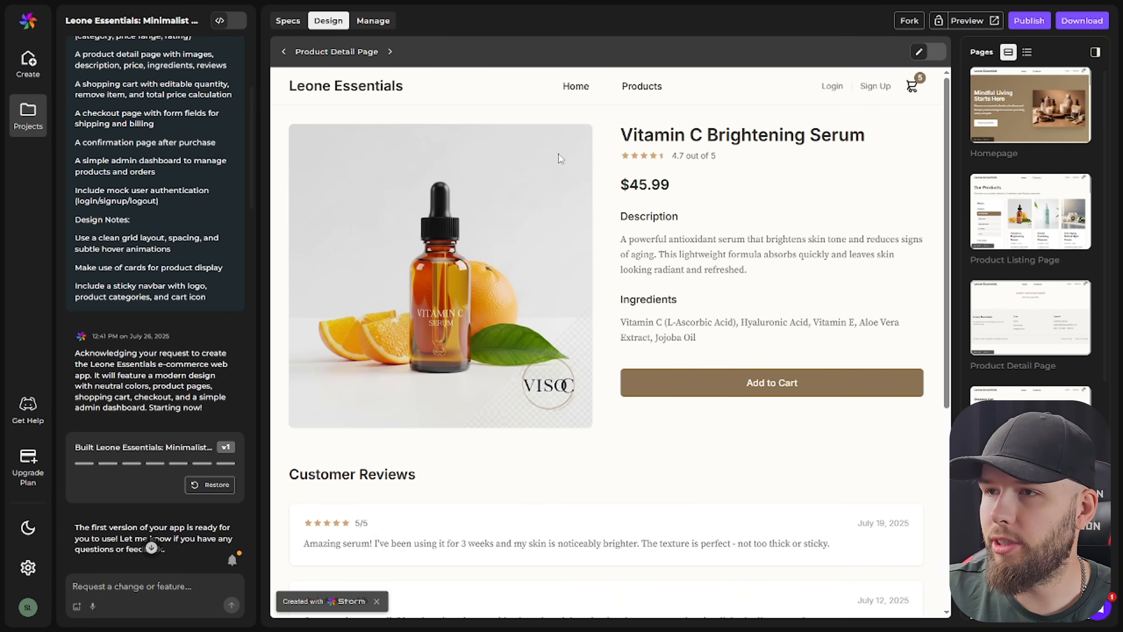
scroll(down, 3)
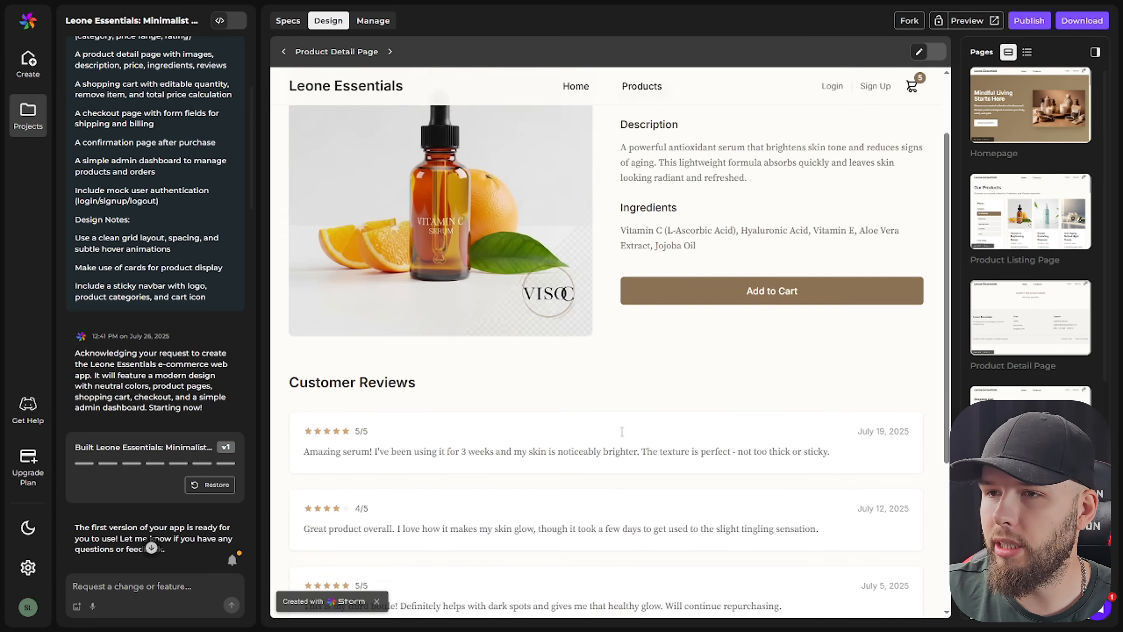
scroll(down, 3)
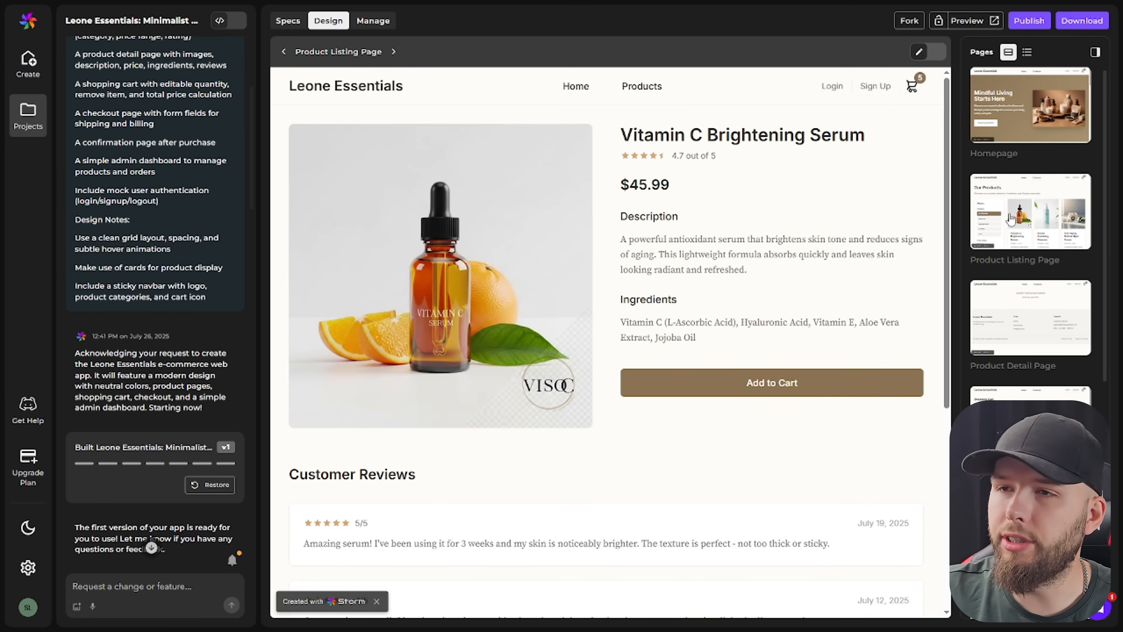
click(642, 86)
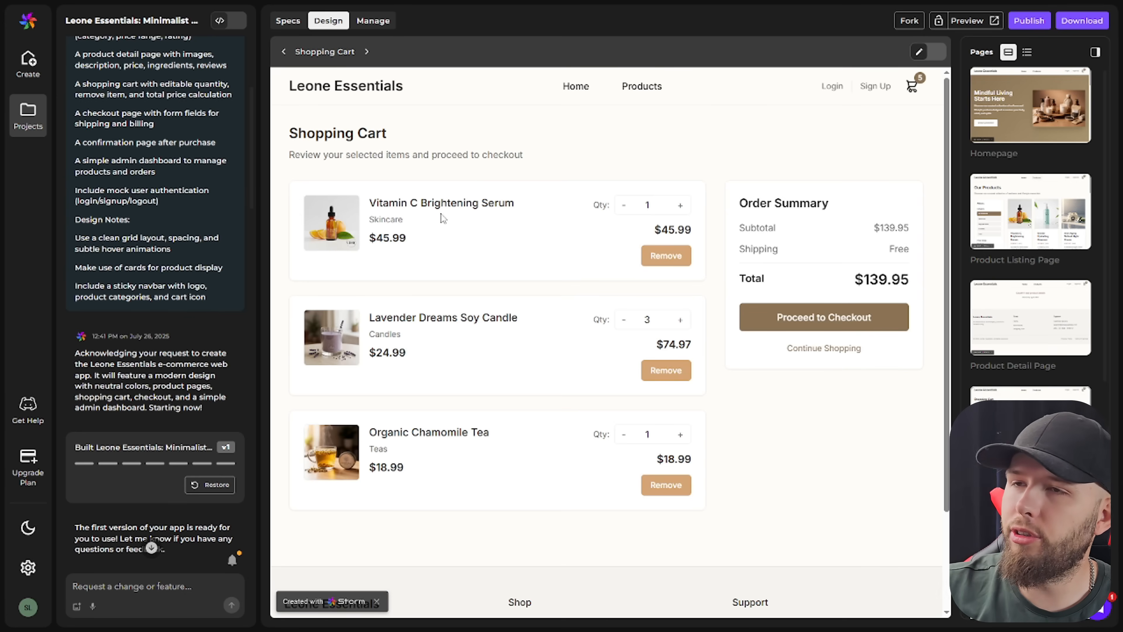
mouse_move(529, 388)
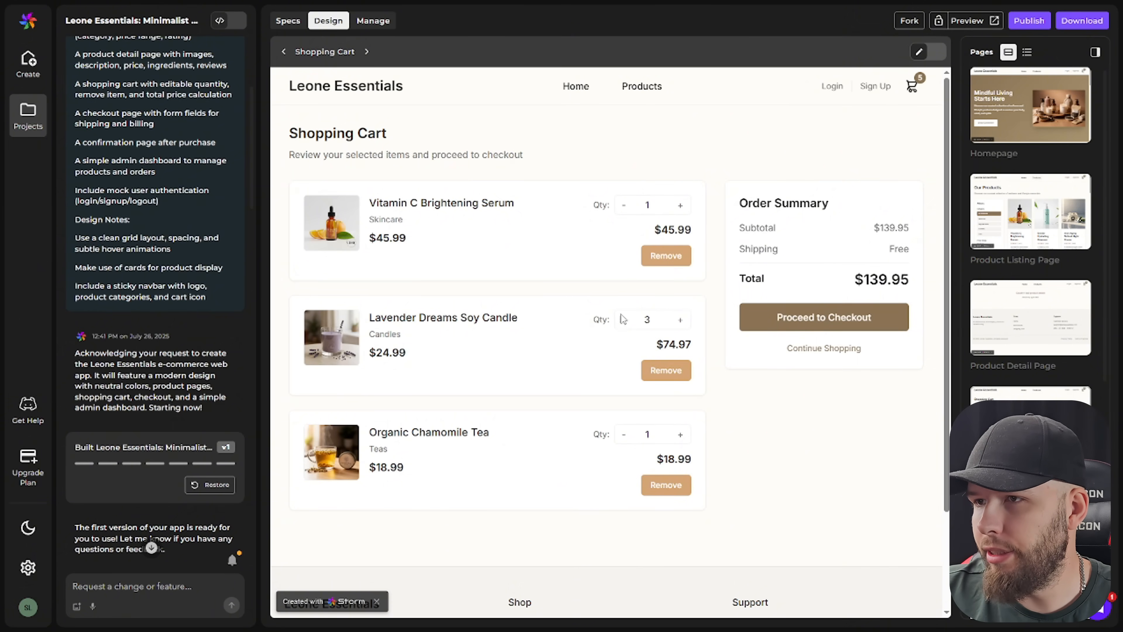
- Adjust the Lavender Dreams Soy Candle quantity 2→1→2 in the cart, then remove it
click(624, 319)
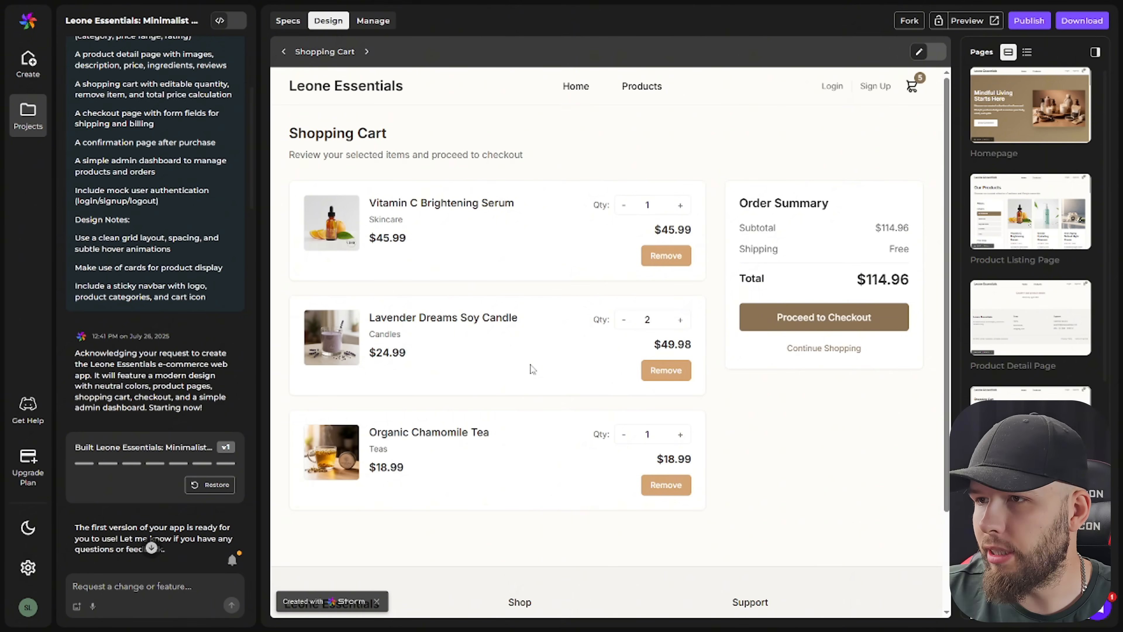
click(624, 319)
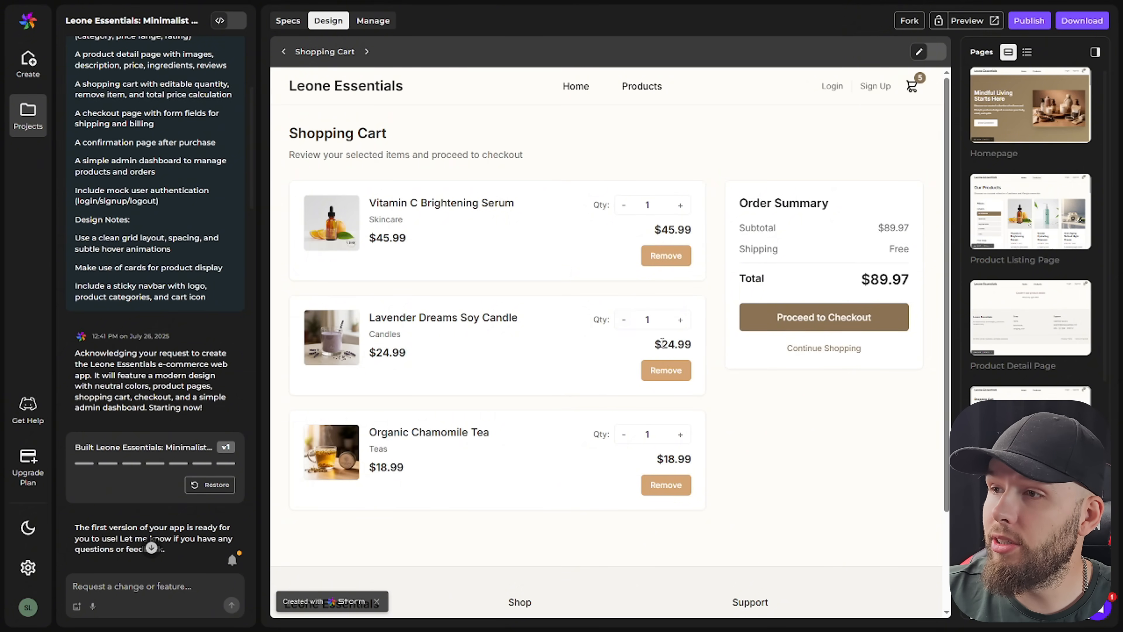
click(680, 319)
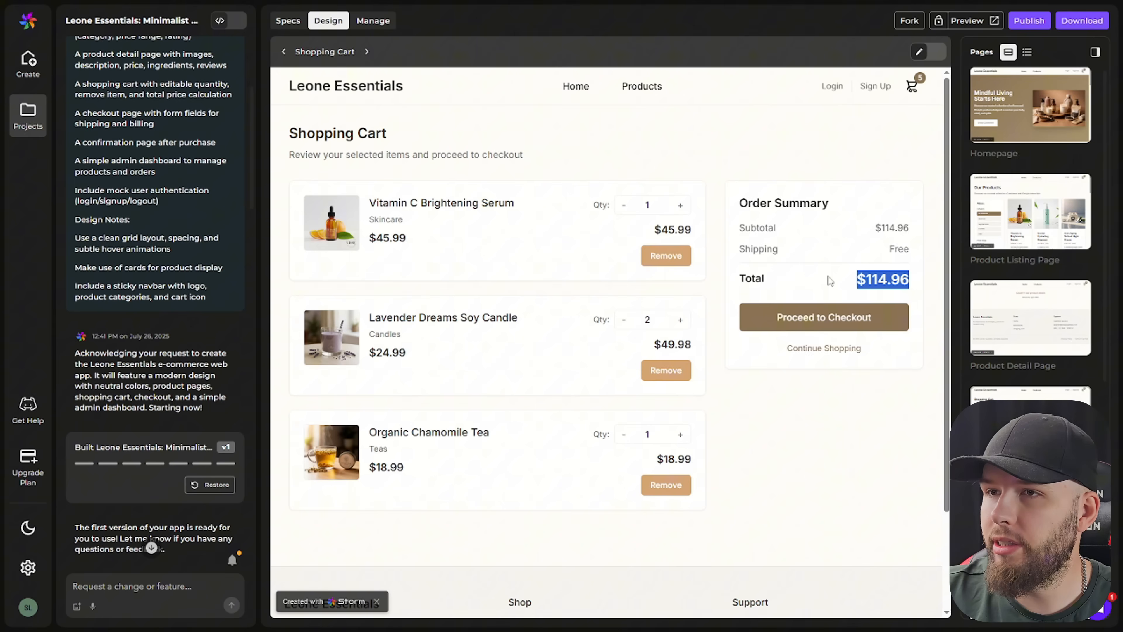
scroll(down, 3)
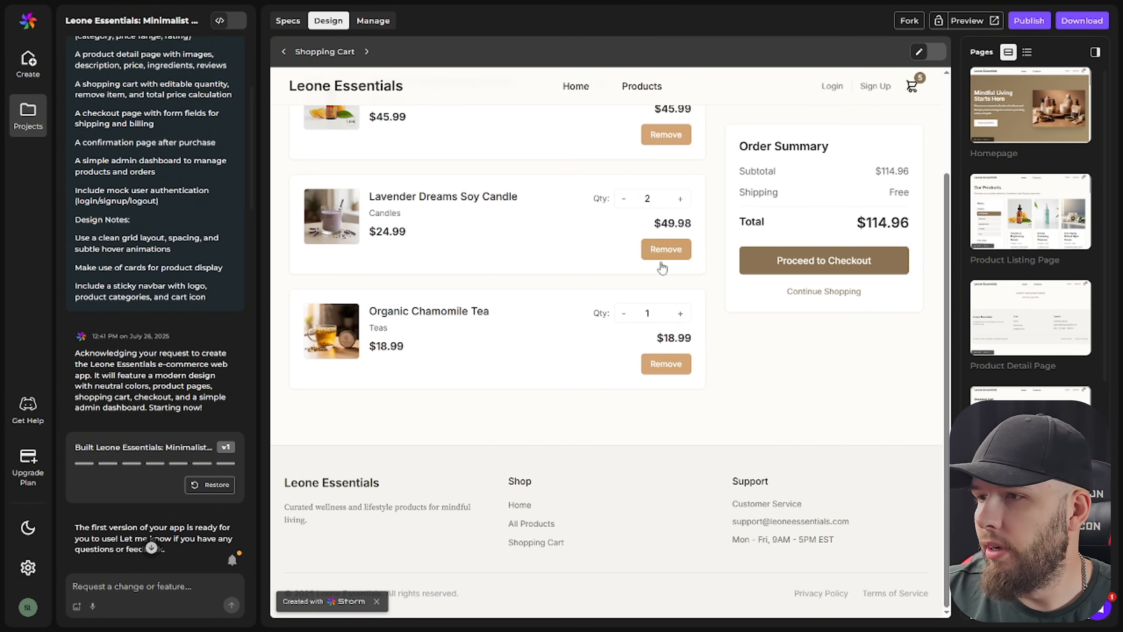
click(823, 260)
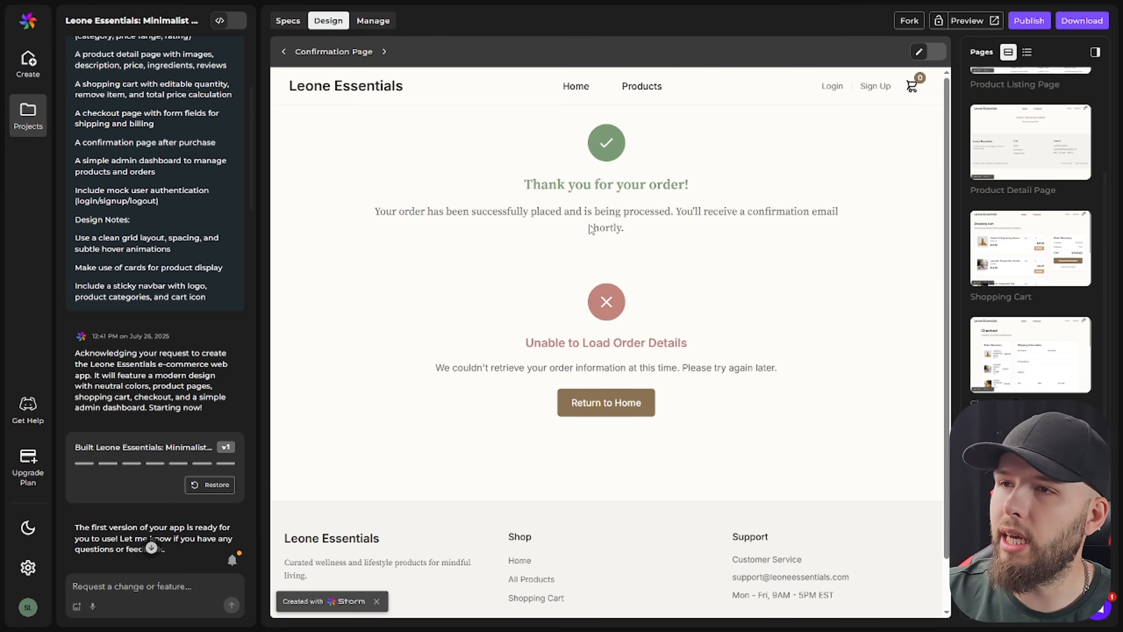
mouse_move(659, 227)
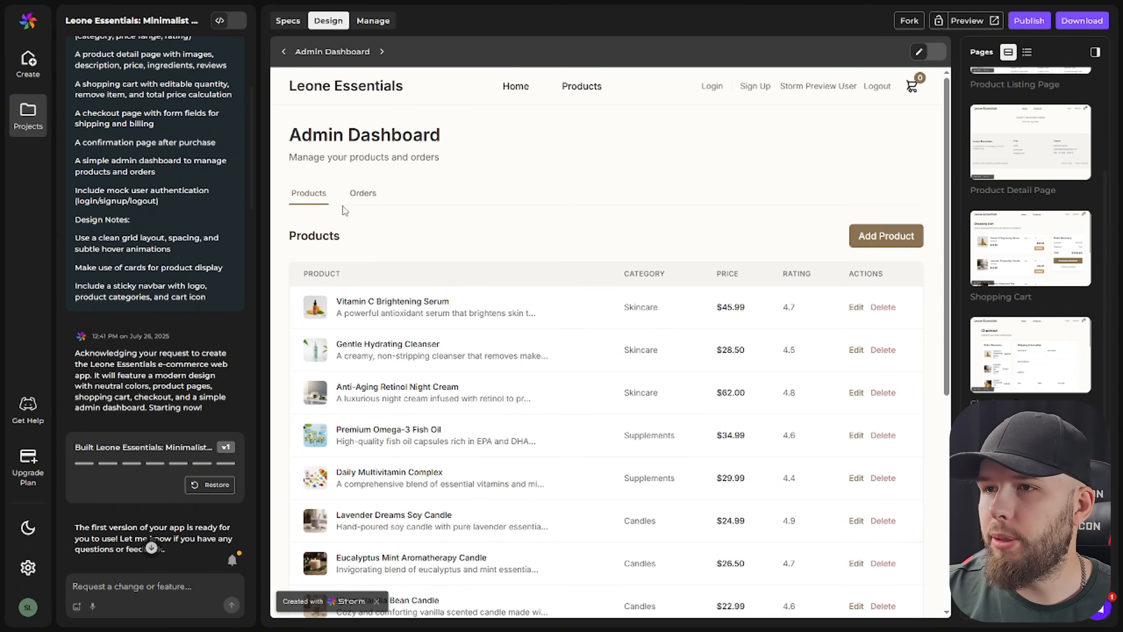
mouse_move(352, 201)
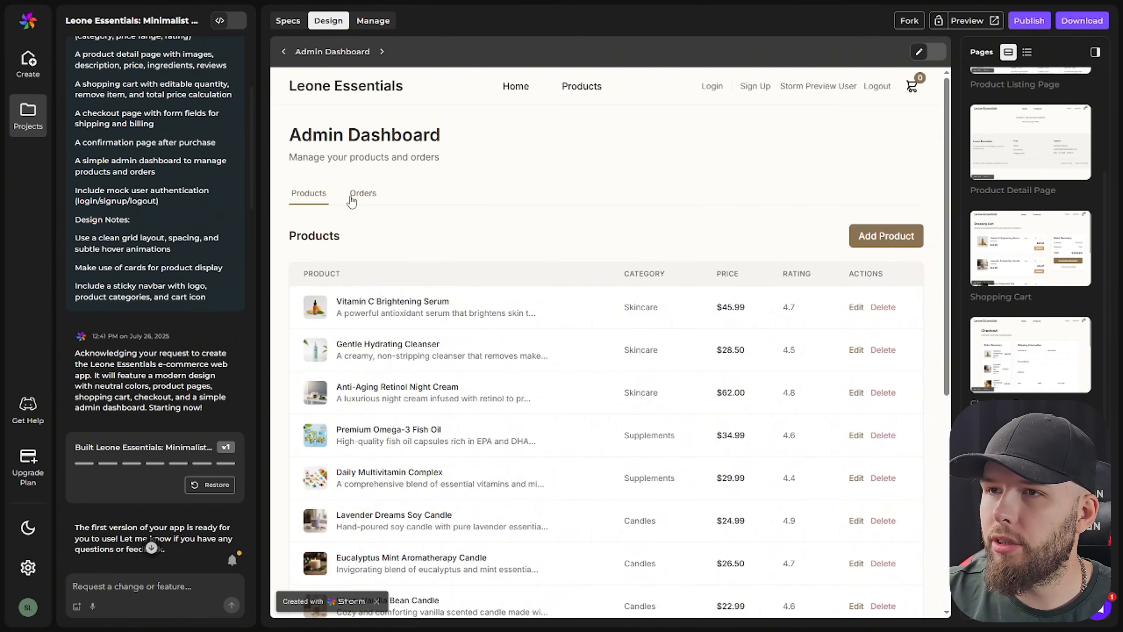
- Check the admin Orders list, return to Products and bring up the Add Product form
click(363, 193)
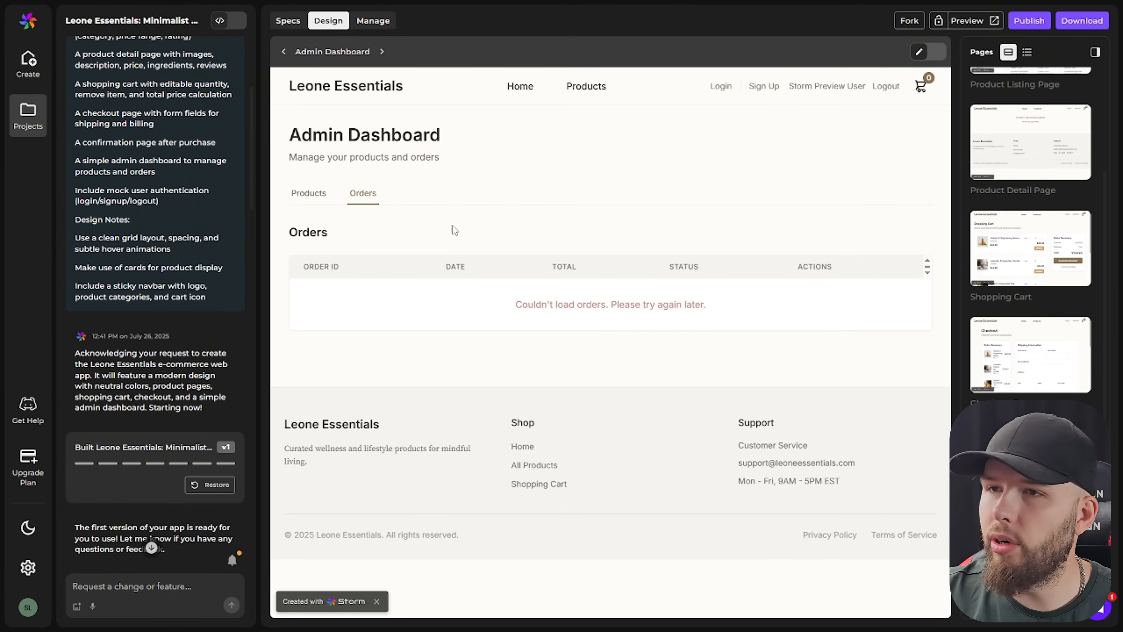
click(308, 193)
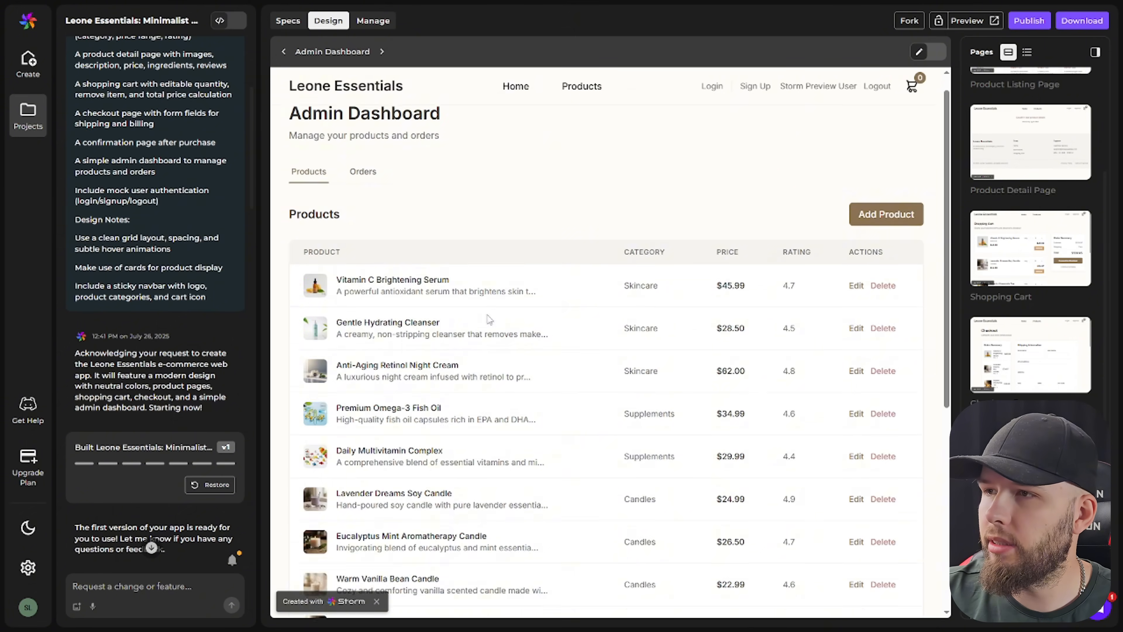
click(885, 214)
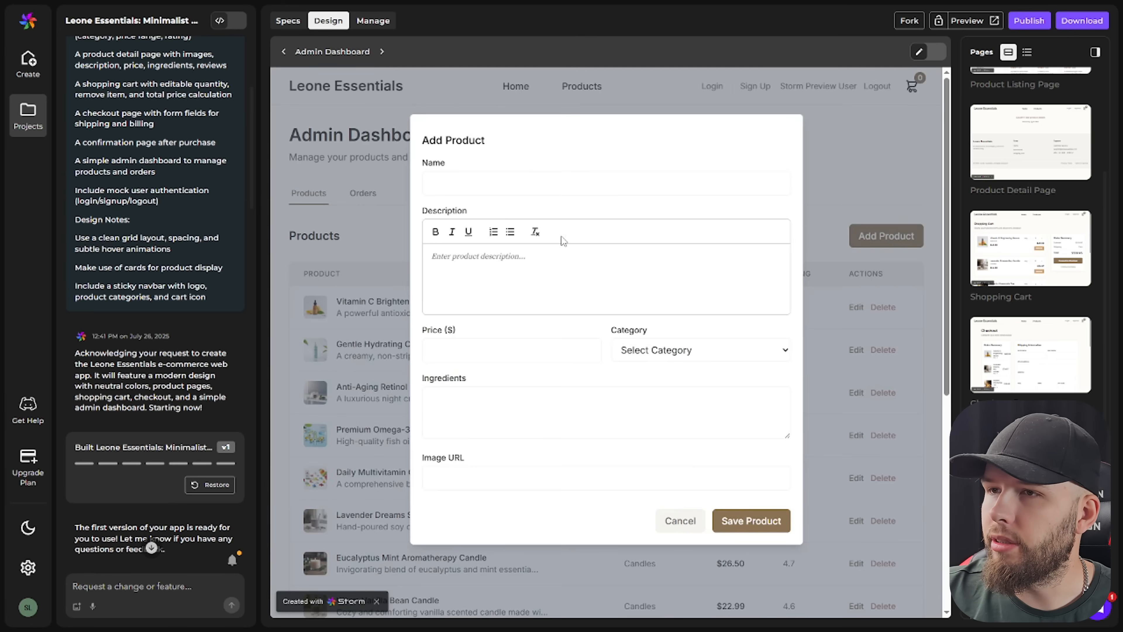
- Fill the new product with name 'asd', an http image URL and the Skincare category
click(605, 183)
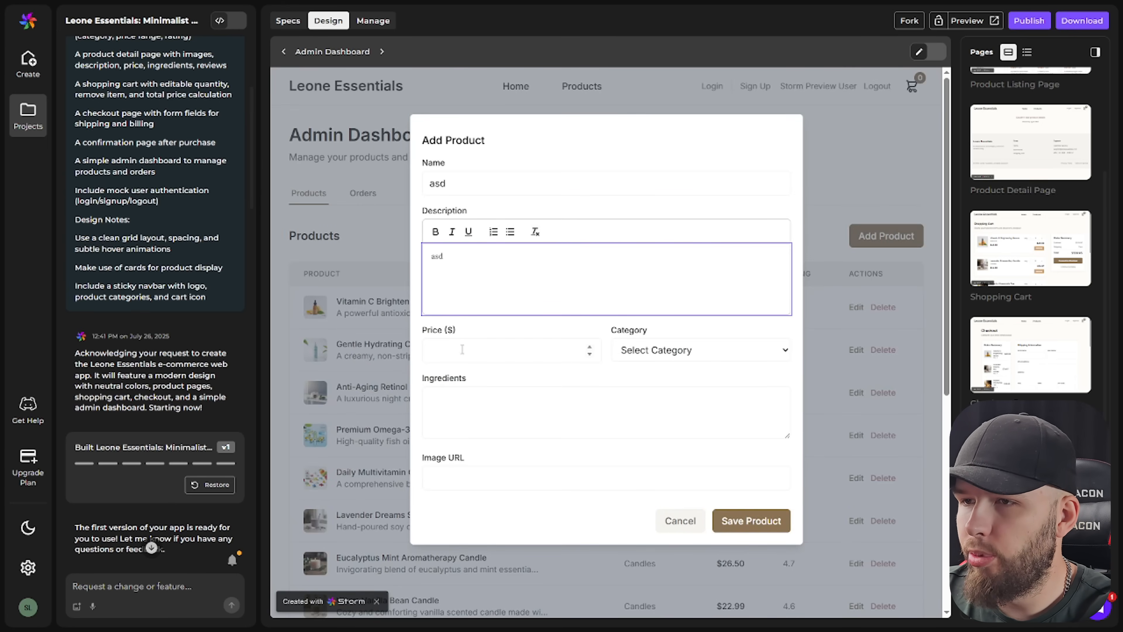
text(asd)
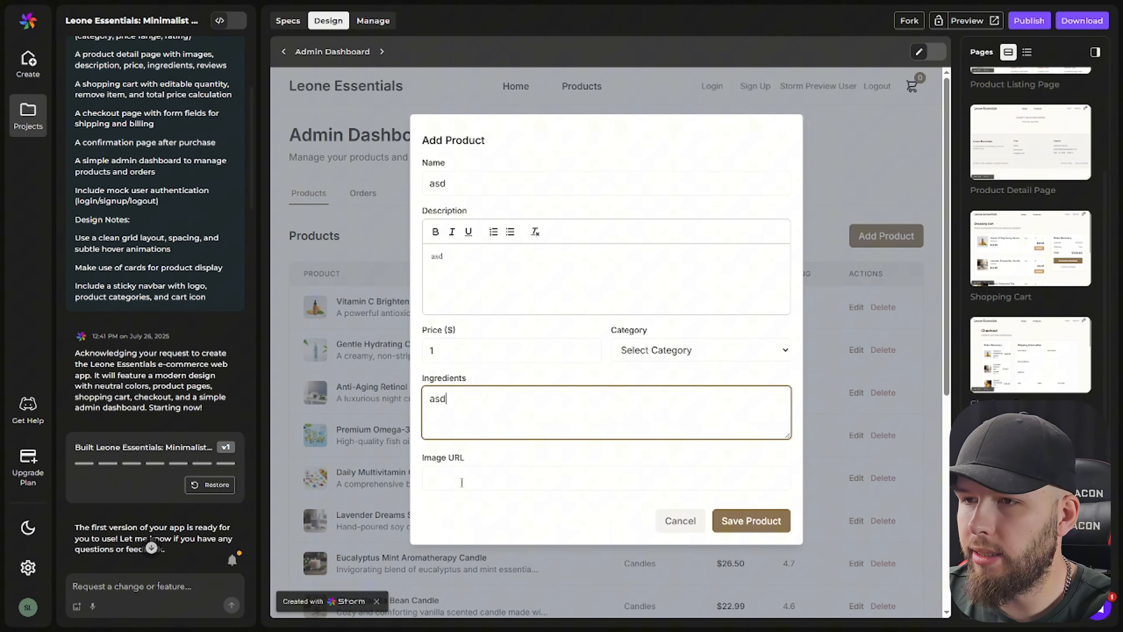
text(https://image.com)
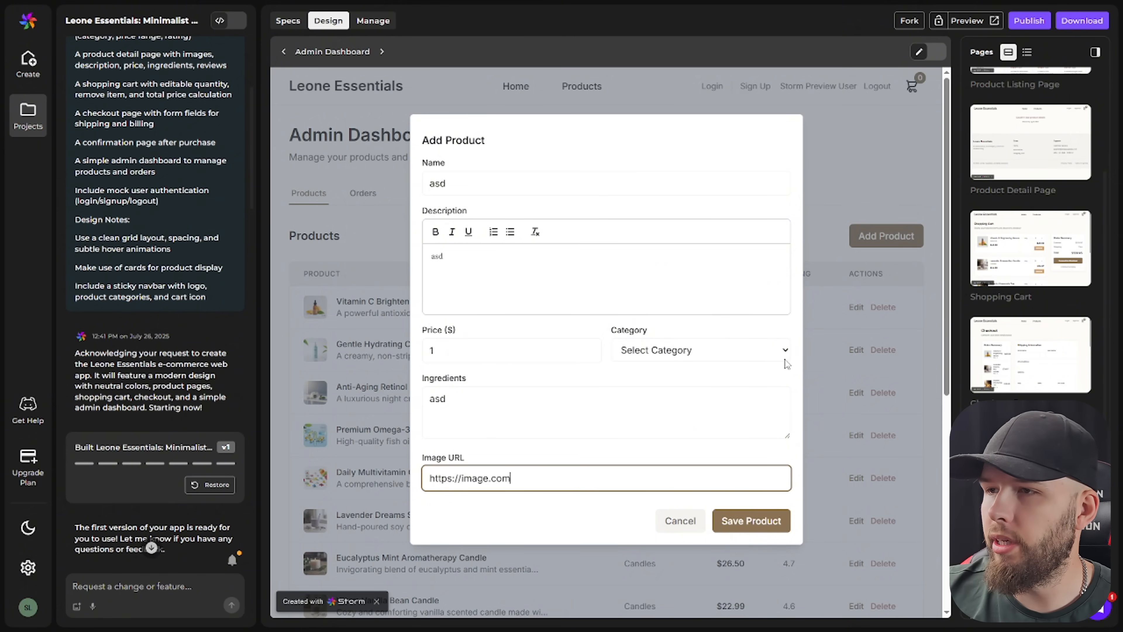
click(699, 350)
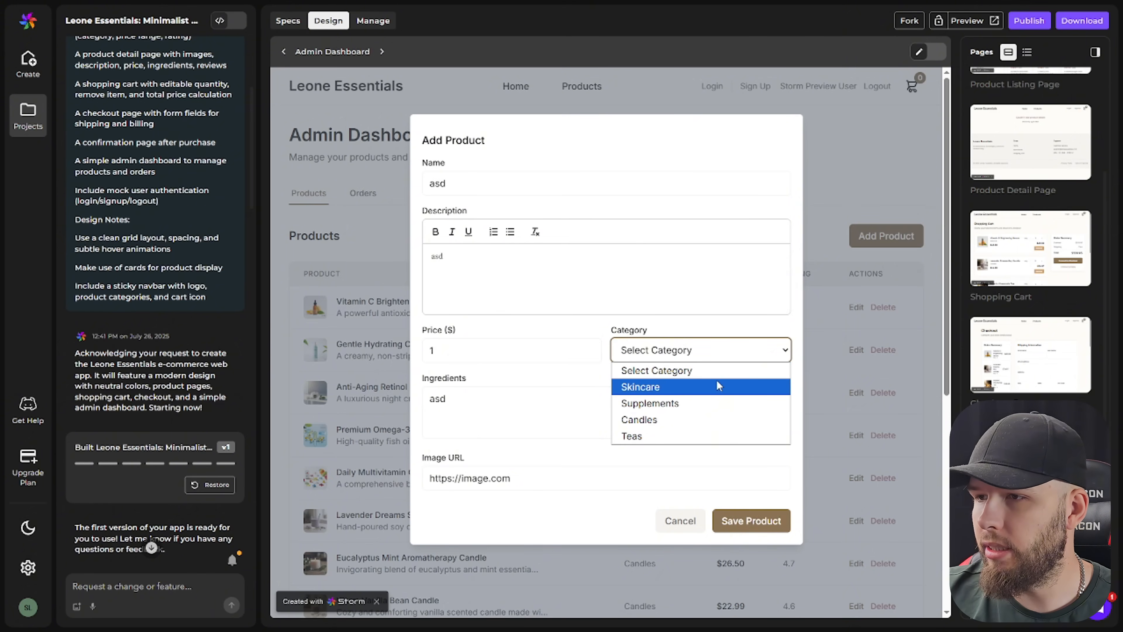
click(750, 520)
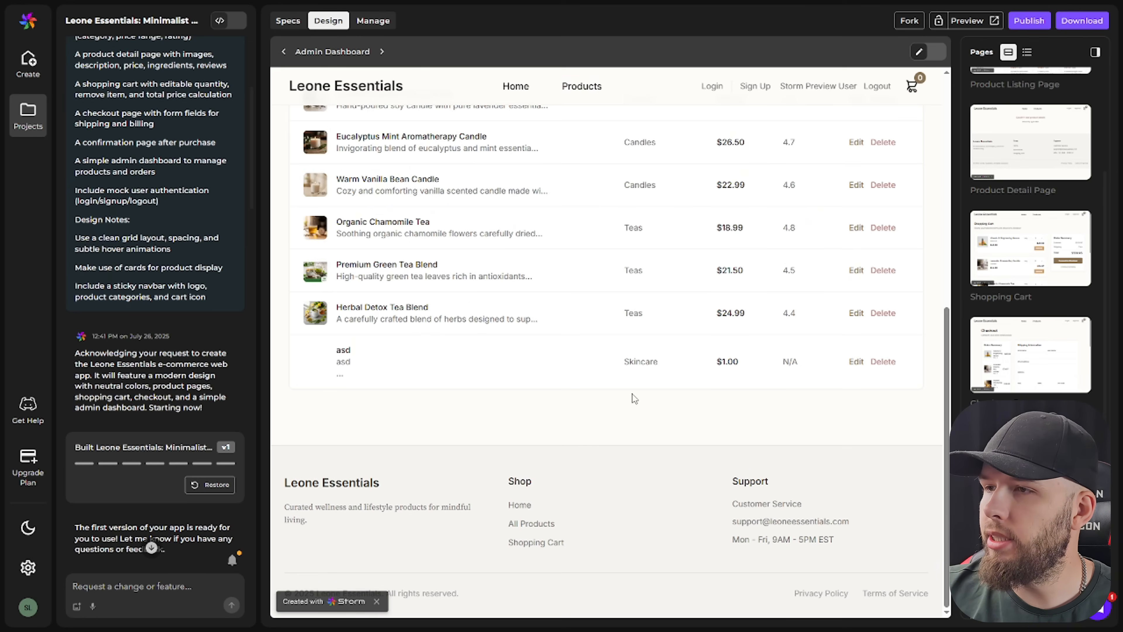
mouse_move(664, 367)
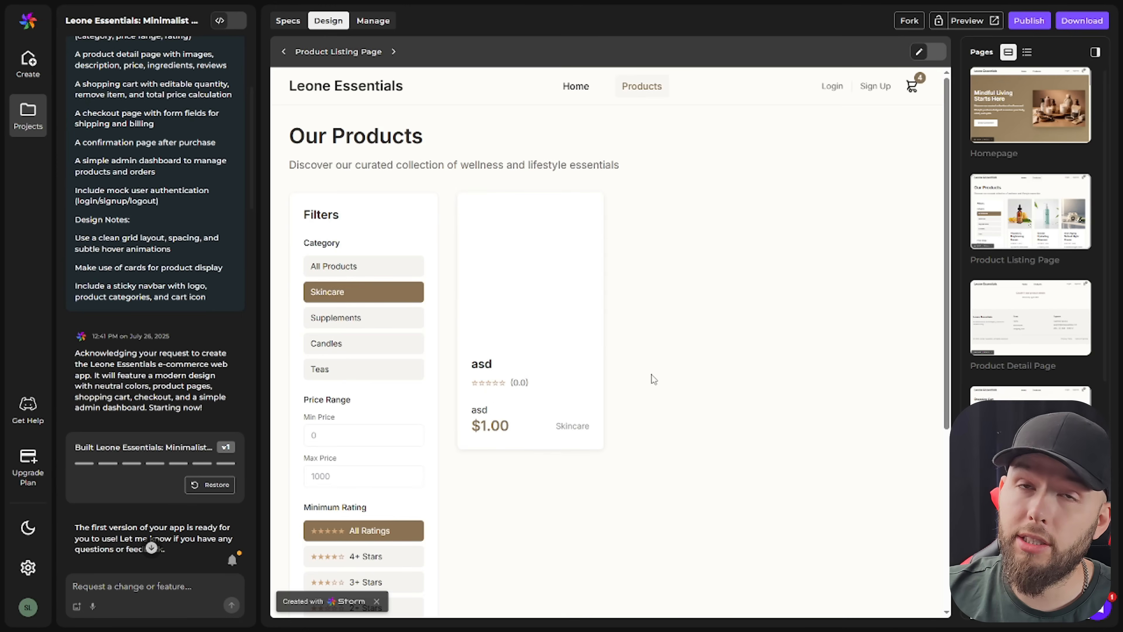
mouse_move(348, 285)
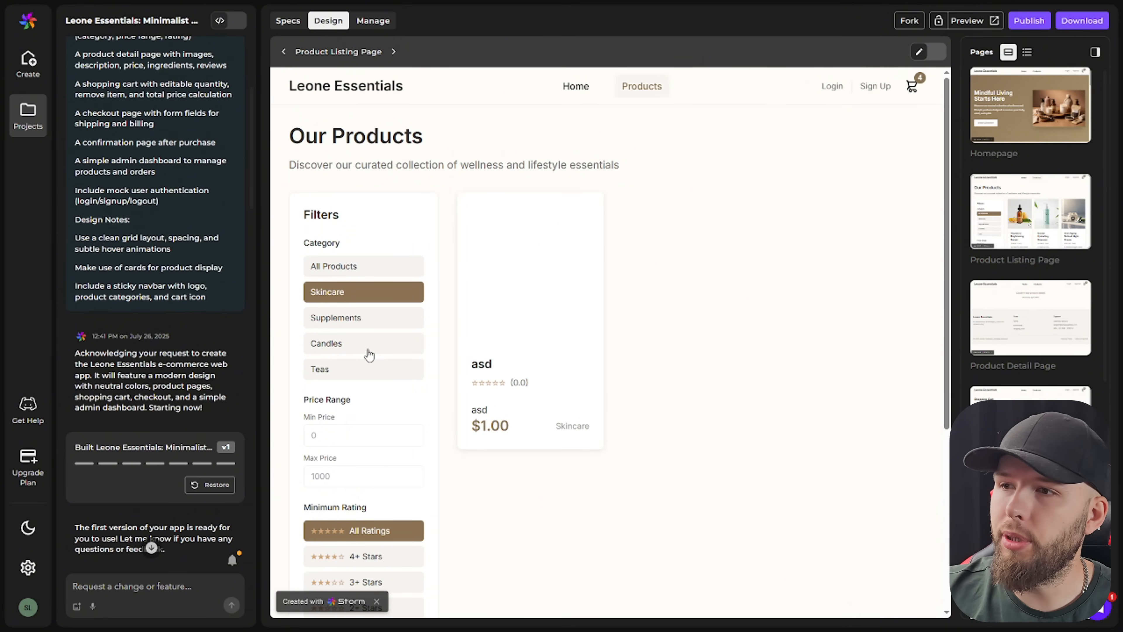
- Show All Products, then ask in chat to give products correct category tags so they all show up
click(363, 266)
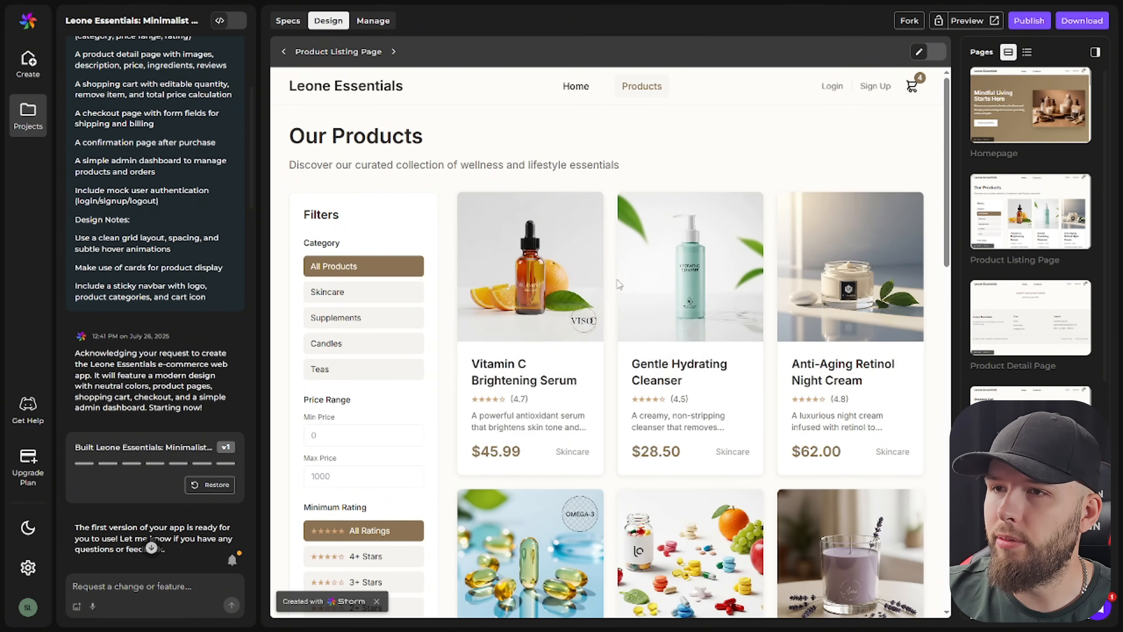
scroll(down, 3)
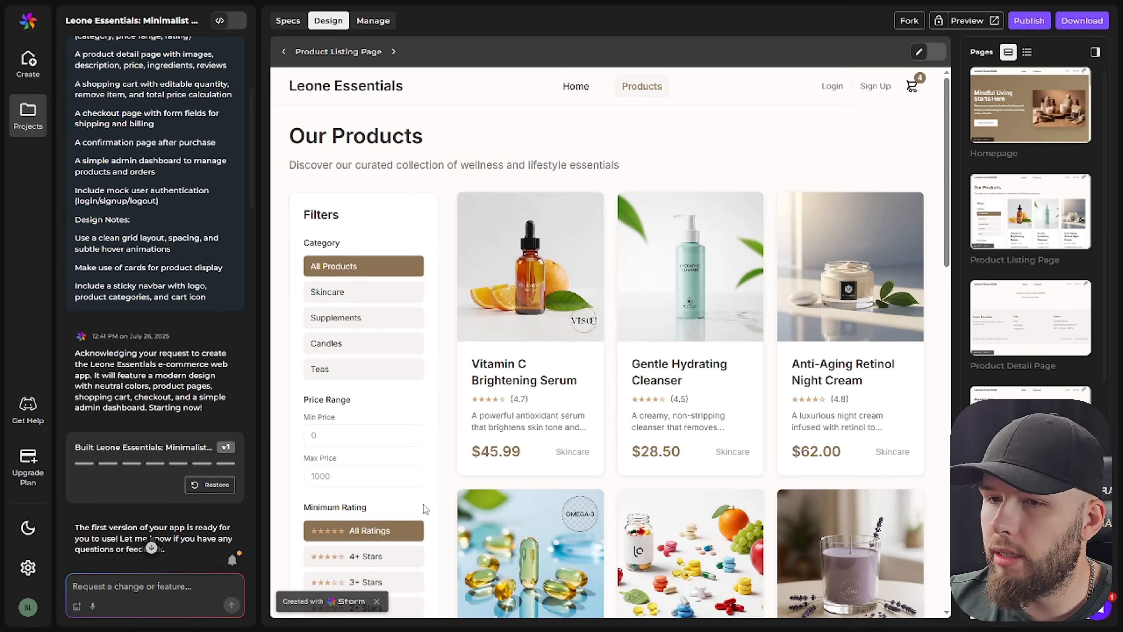
text(Give the products on the product listing page the righ)
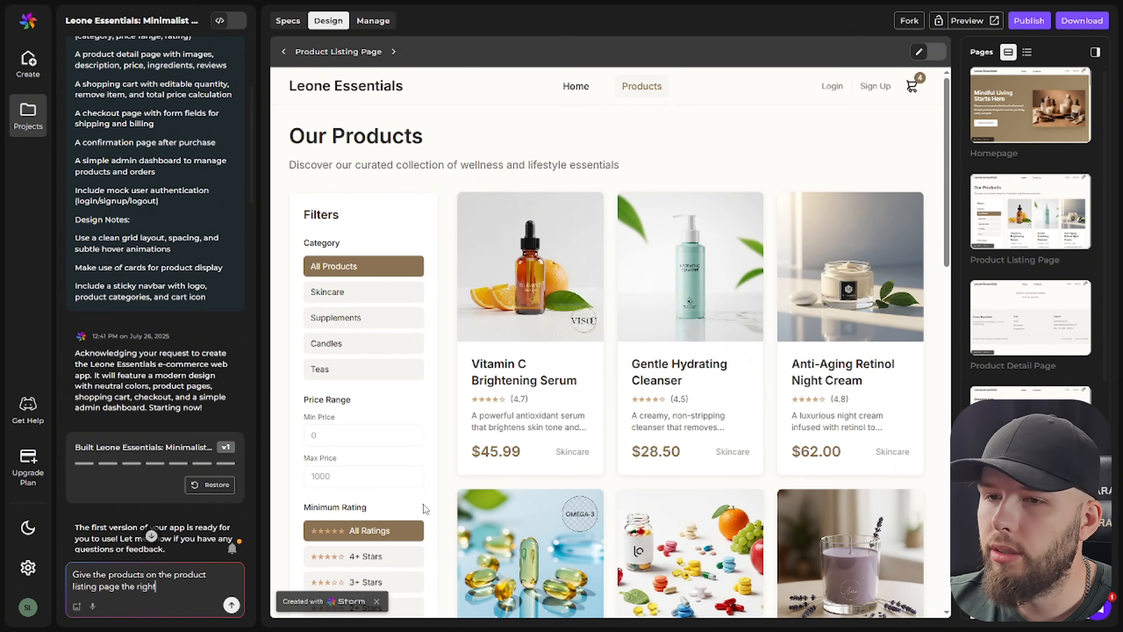
text(tags s)
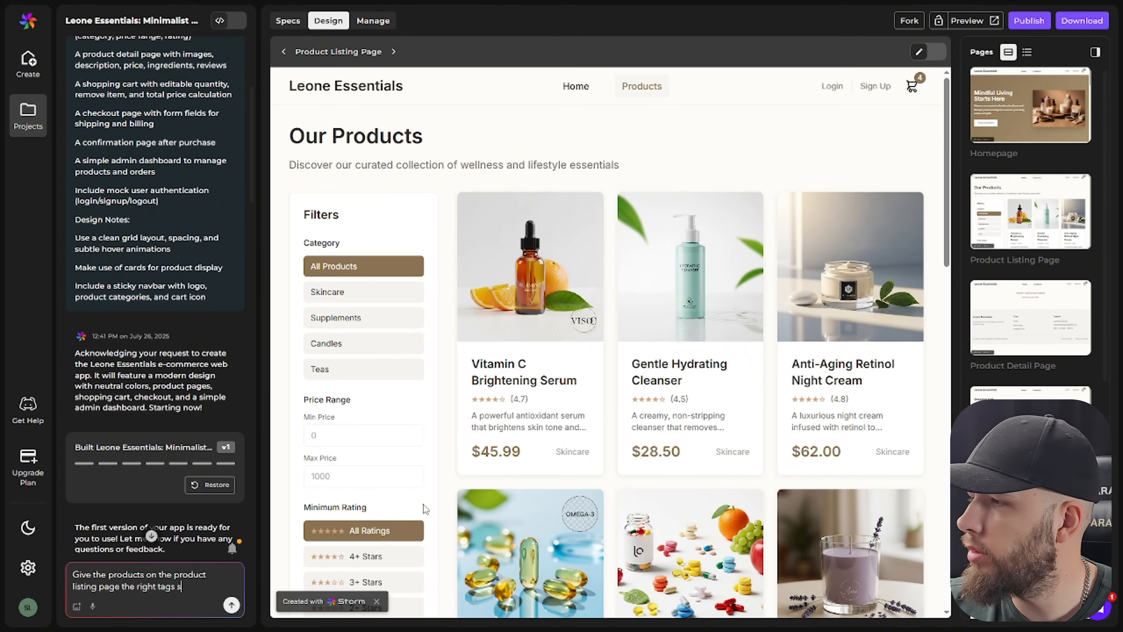
text(so they all show u)
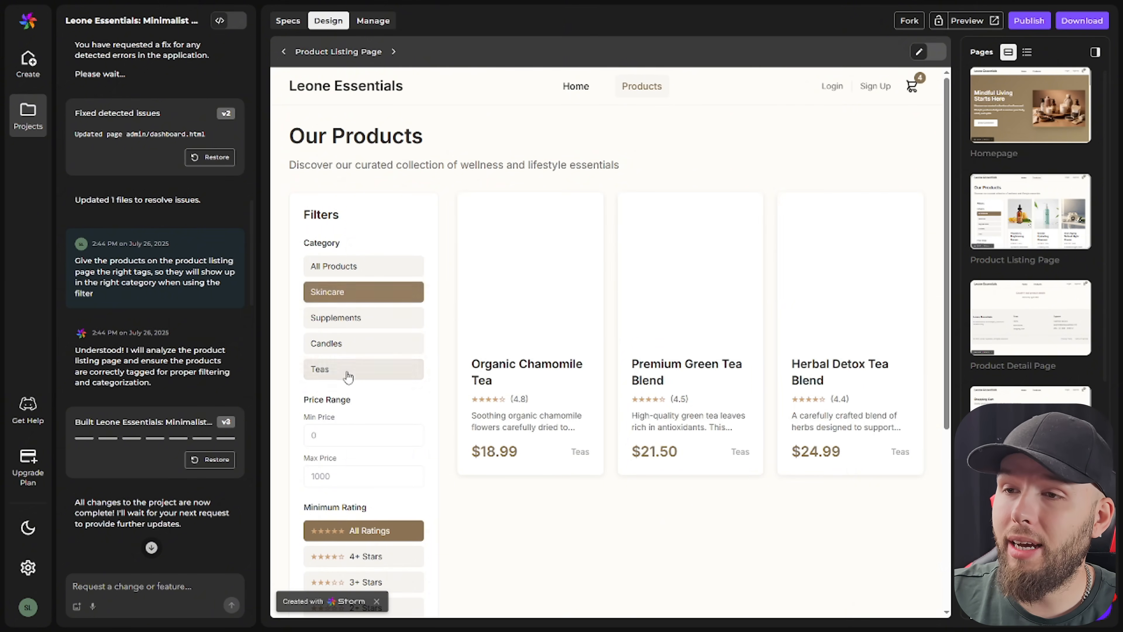
- Filter the listing by Teas and then Candles to confirm each shows only its own products
click(363, 344)
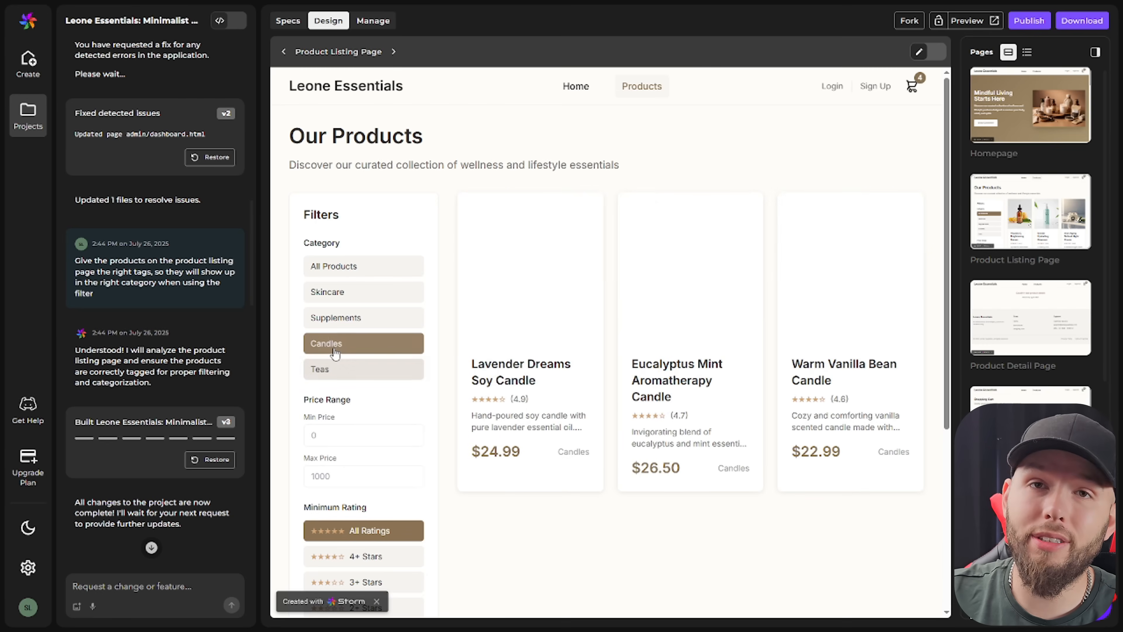
click(364, 317)
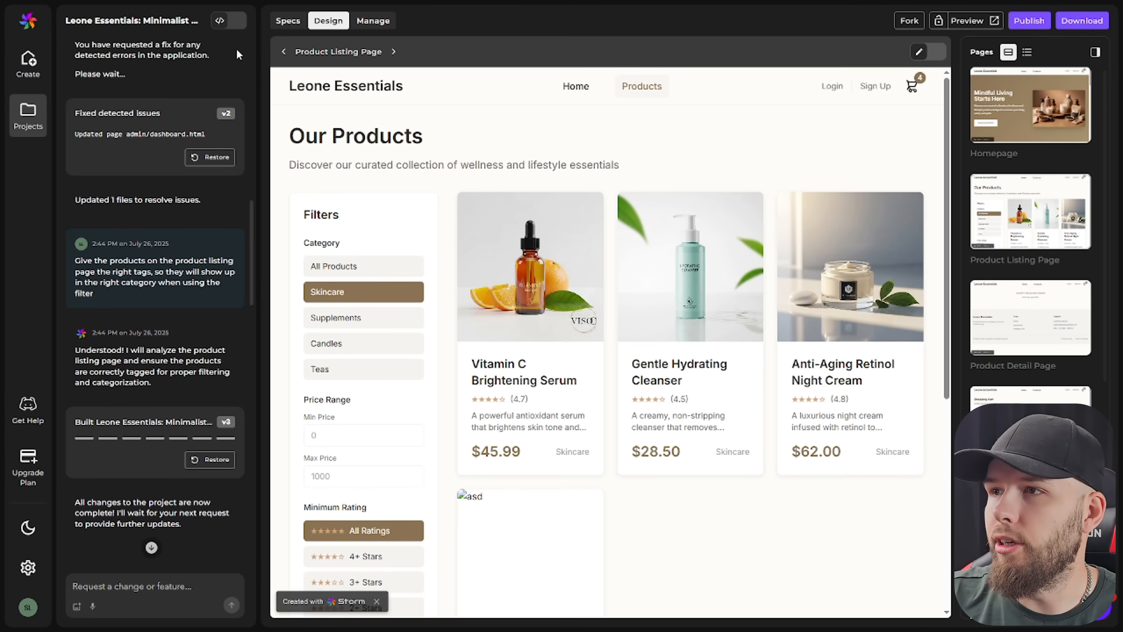
mouse_move(223, 20)
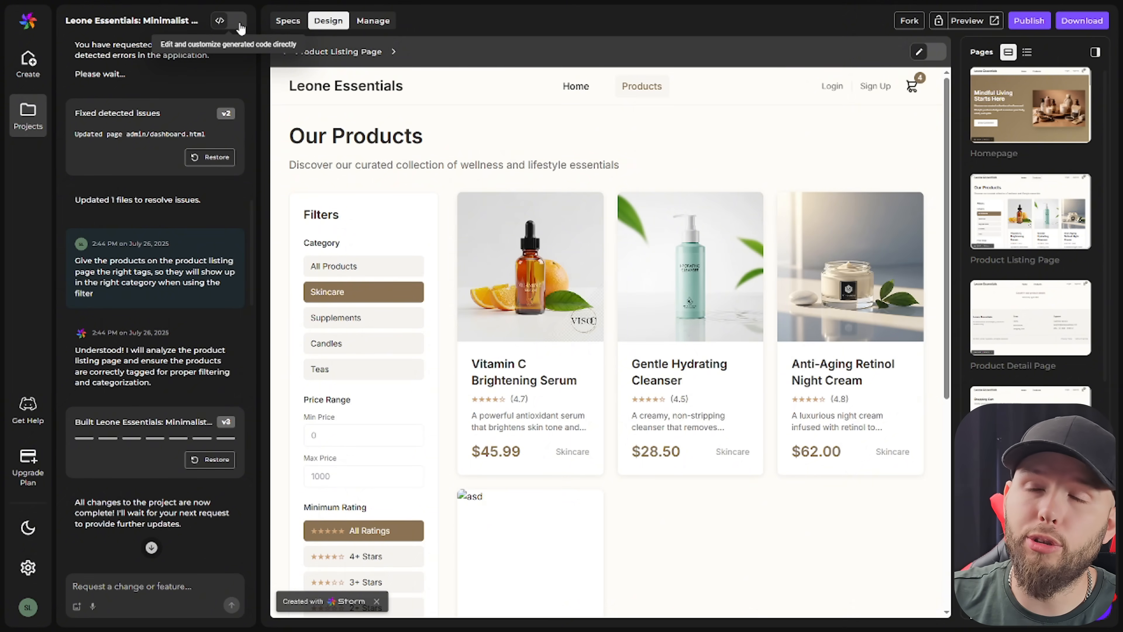
click(222, 20)
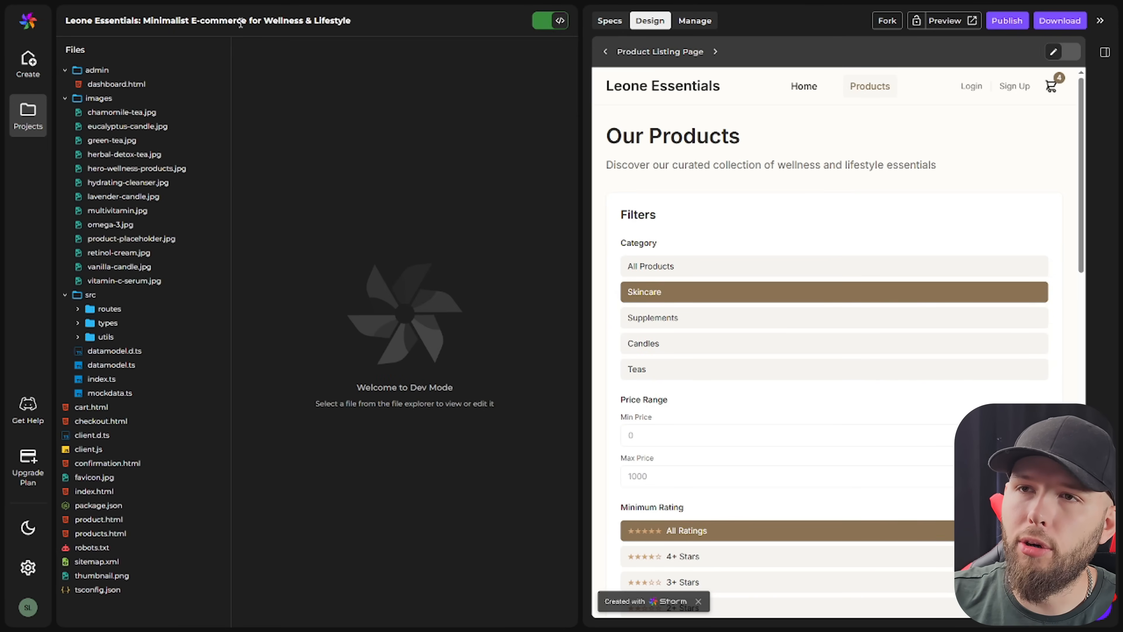
click(130, 182)
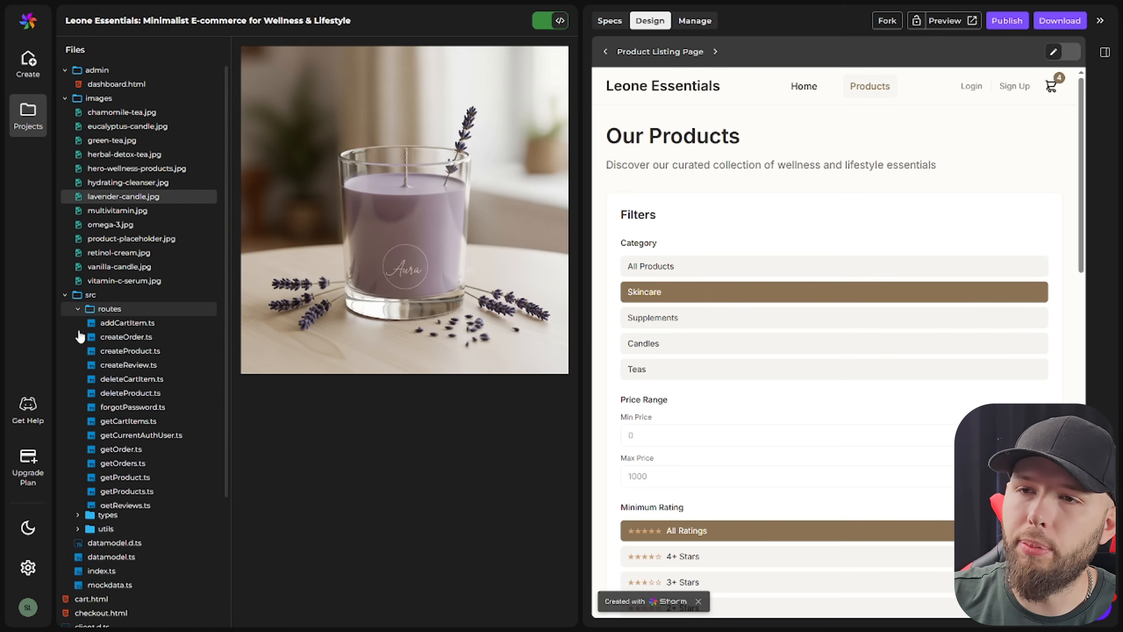
click(101, 519)
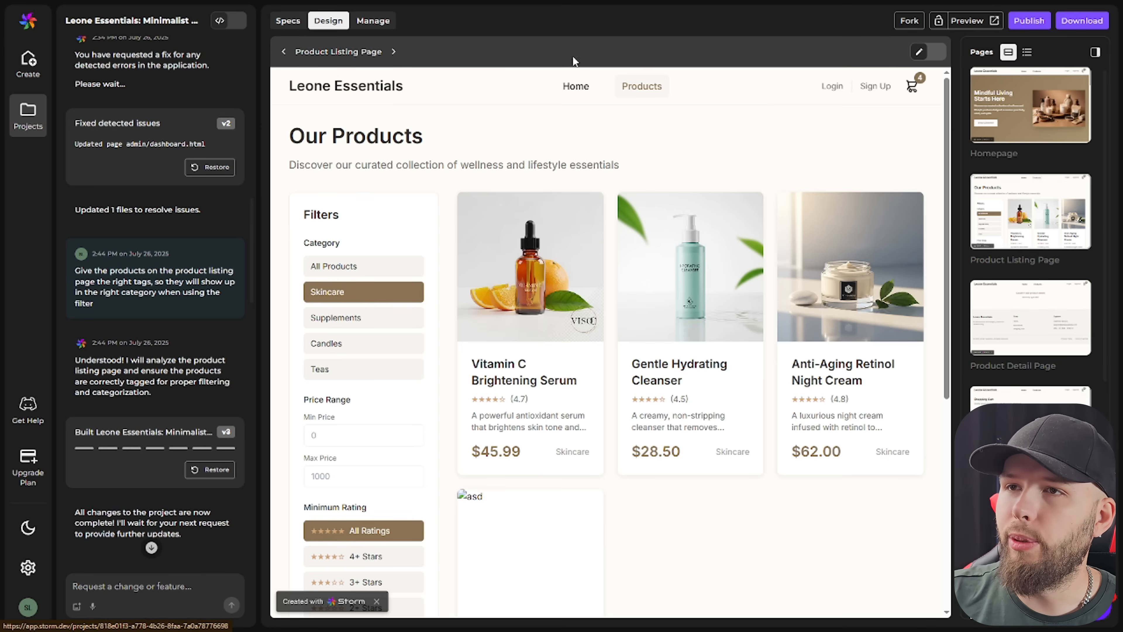
- View the project Specs with the Leone Essentials title and description, then return to the app view
click(287, 20)
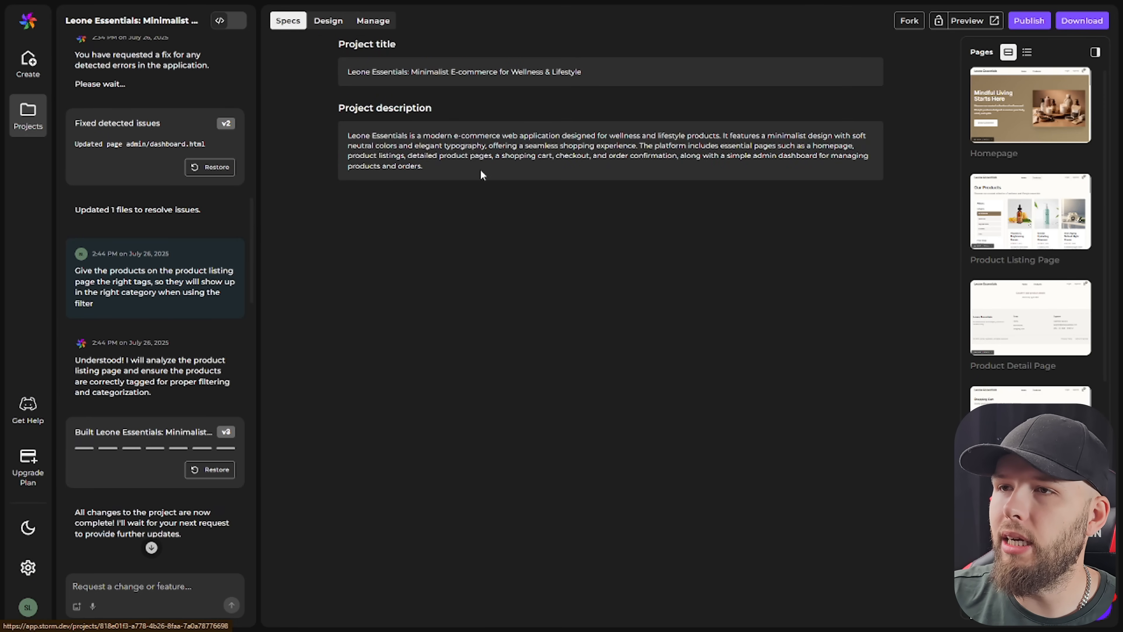
click(329, 19)
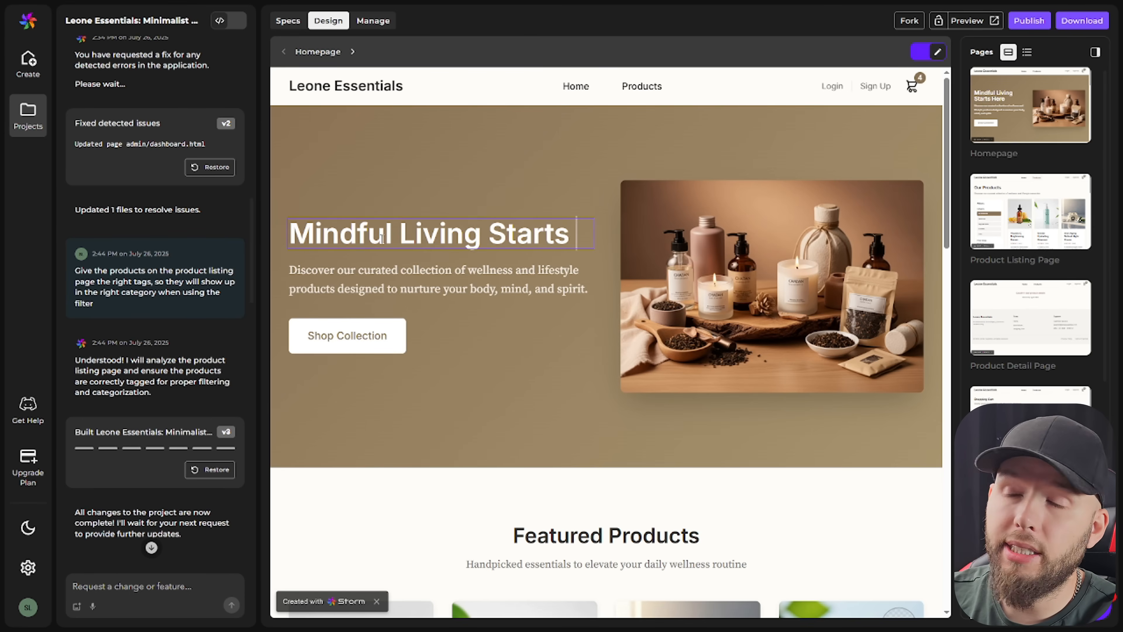
- Edit the hero heading to 'Mindful Living Starts Now' and dismiss the cart icon's replace-image popup
click(773, 286)
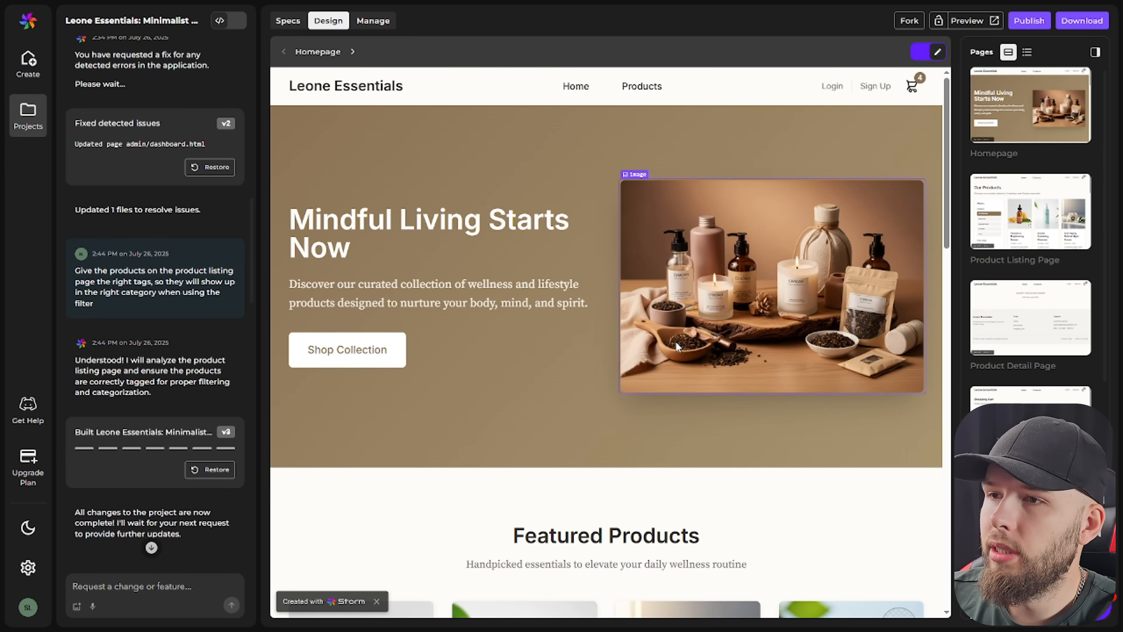
scroll(down, 3)
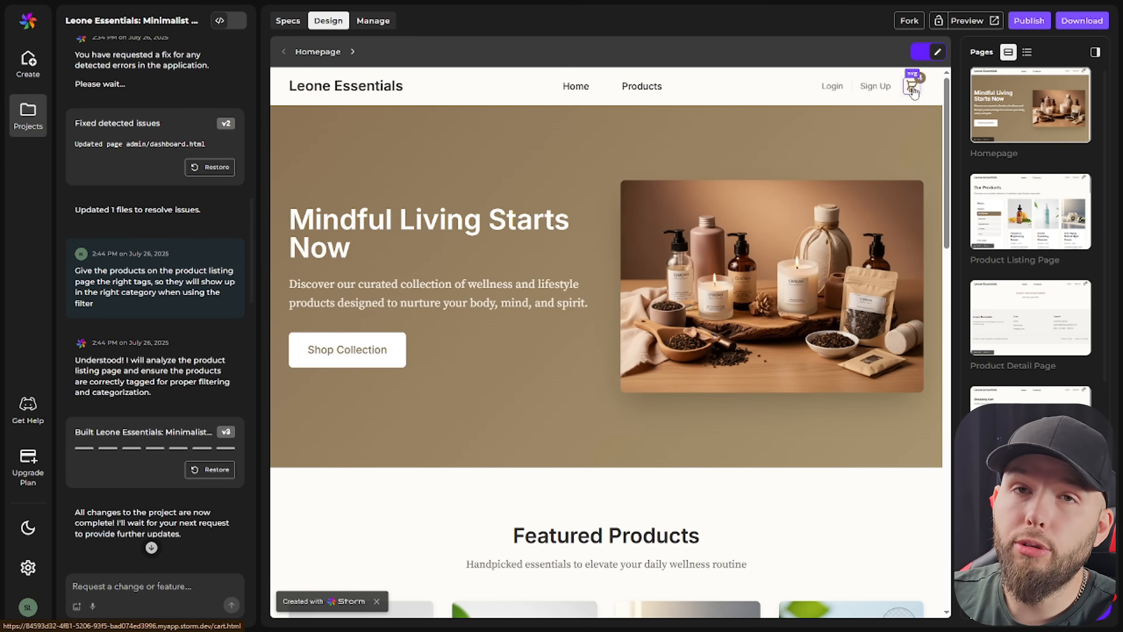
click(913, 86)
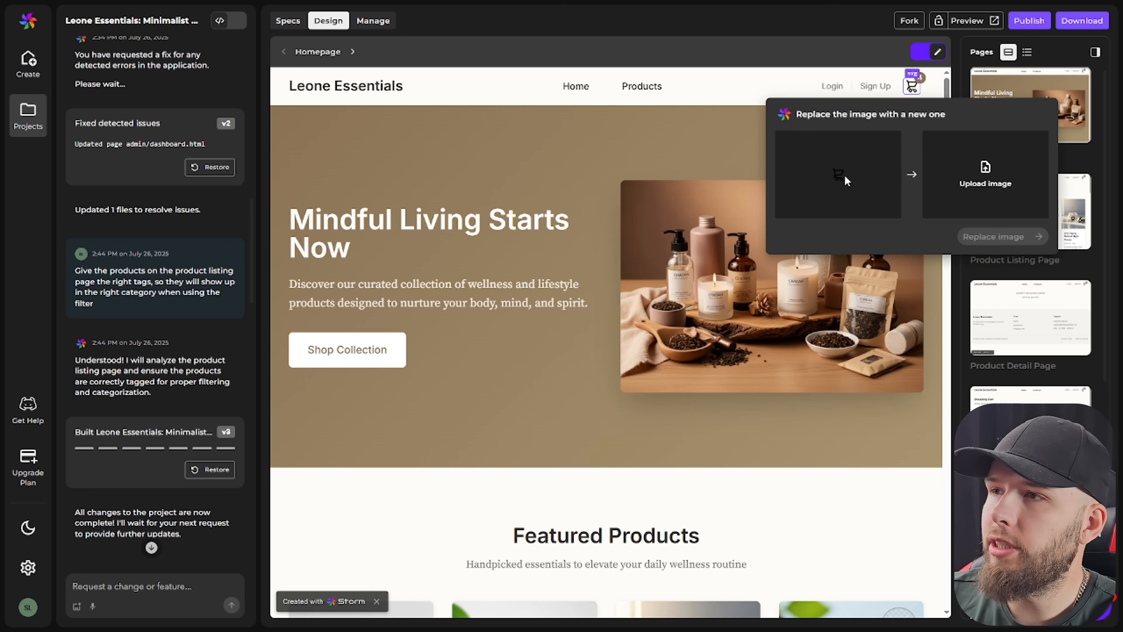
click(920, 52)
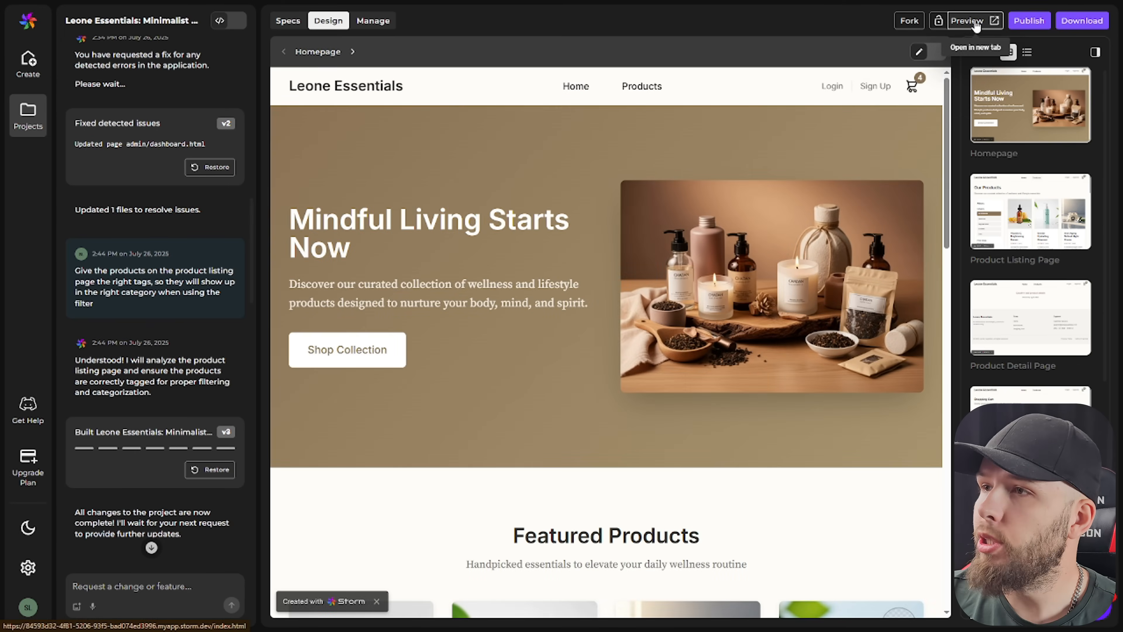
- Preview the Leone Essentials site full-page, scrolling through the headline and featured products
click(966, 20)
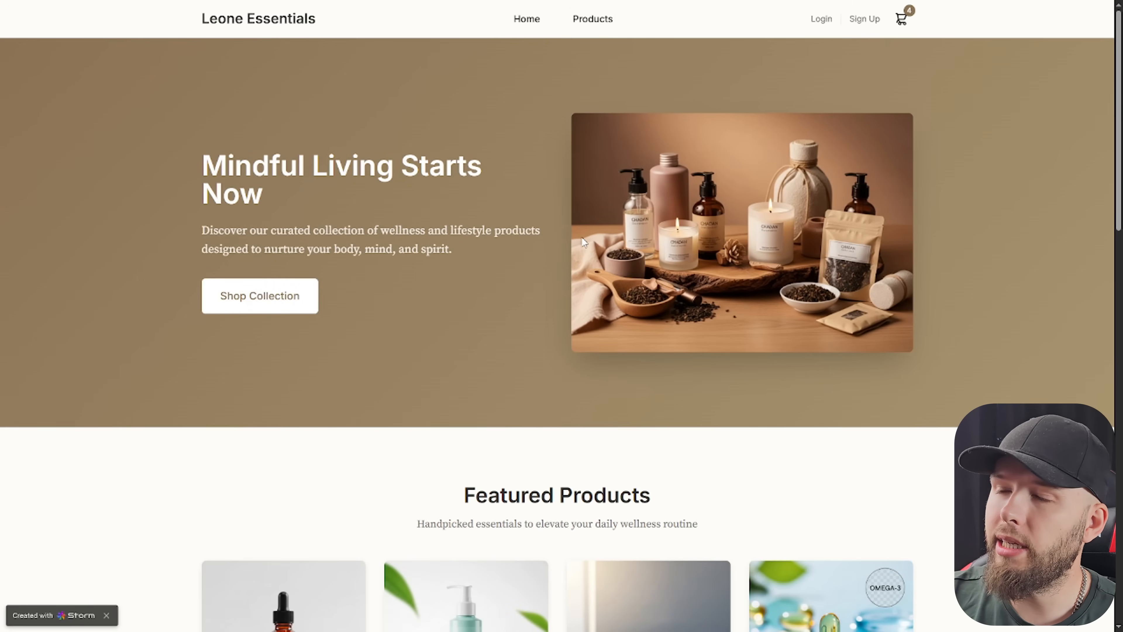
scroll(down, 3)
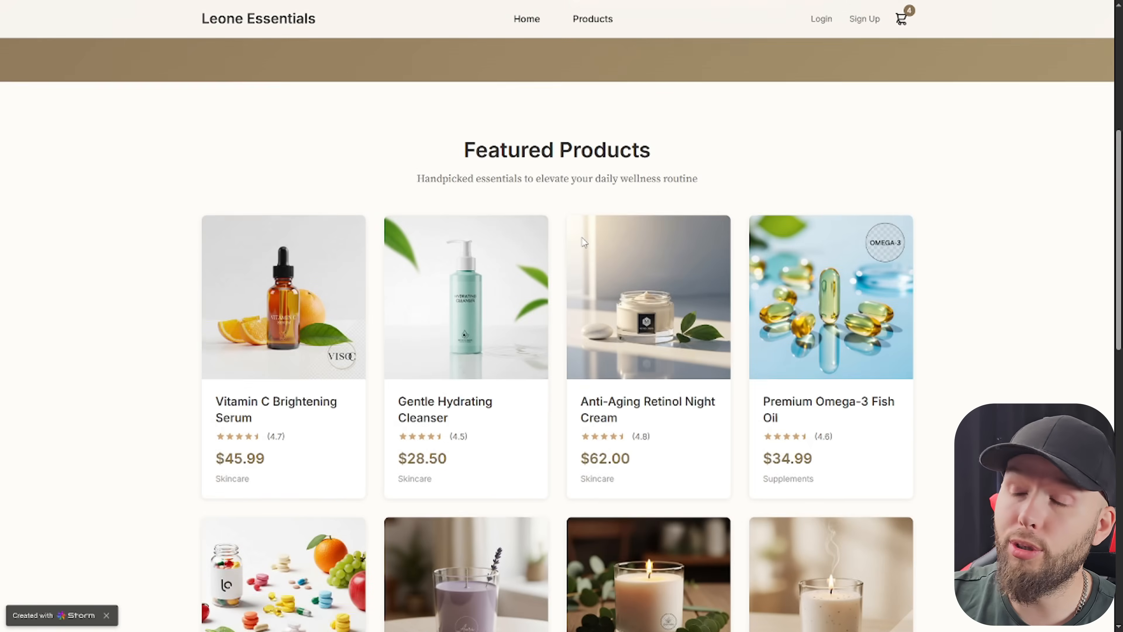
scroll(up, 3)
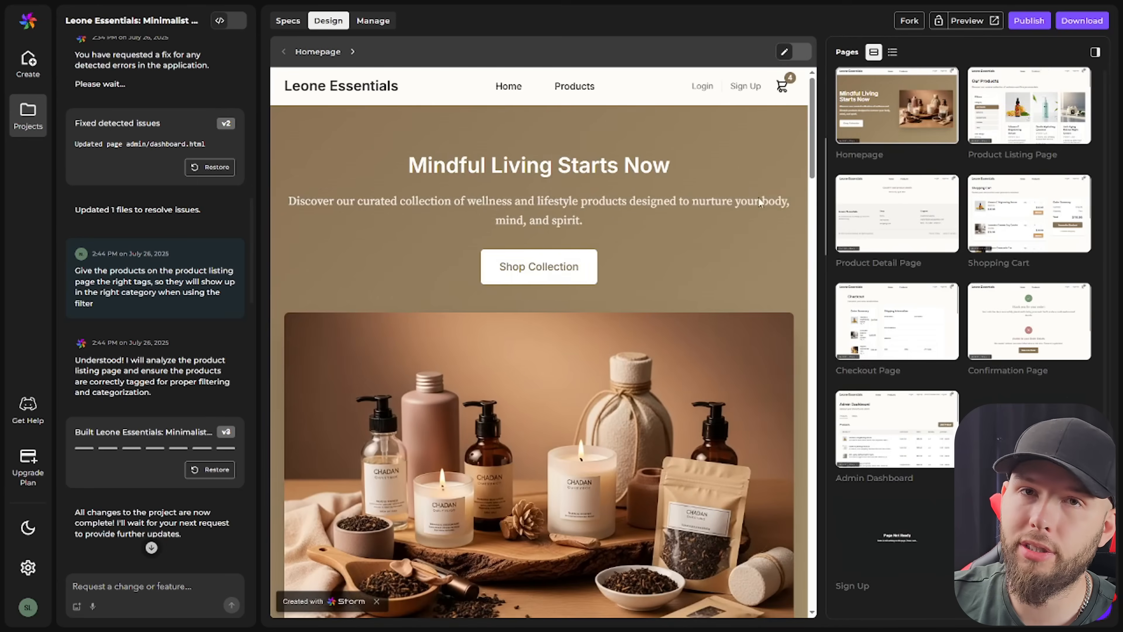
scroll(down, 3)
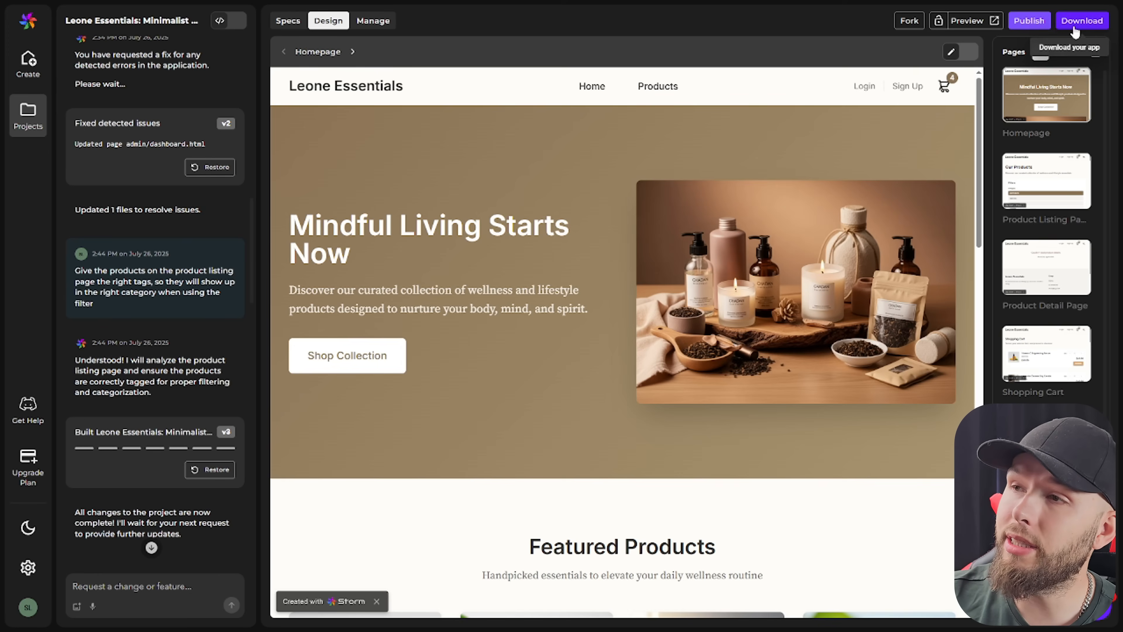
mouse_move(1029, 20)
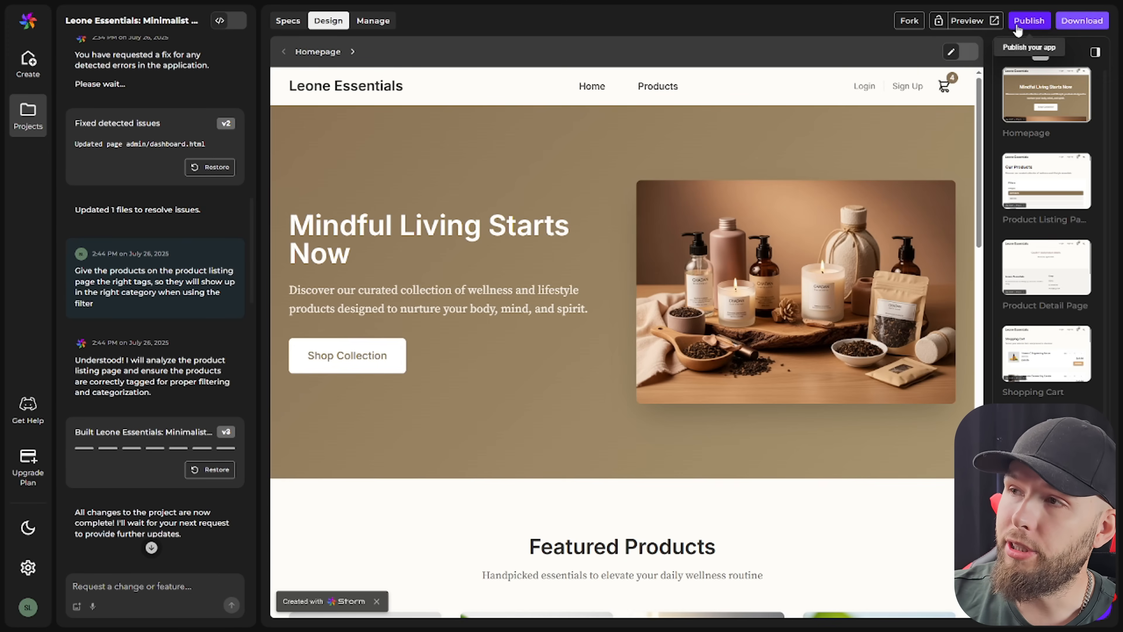
- Set publishing to include placeholder content, reaching the subscription plan options
click(1027, 20)
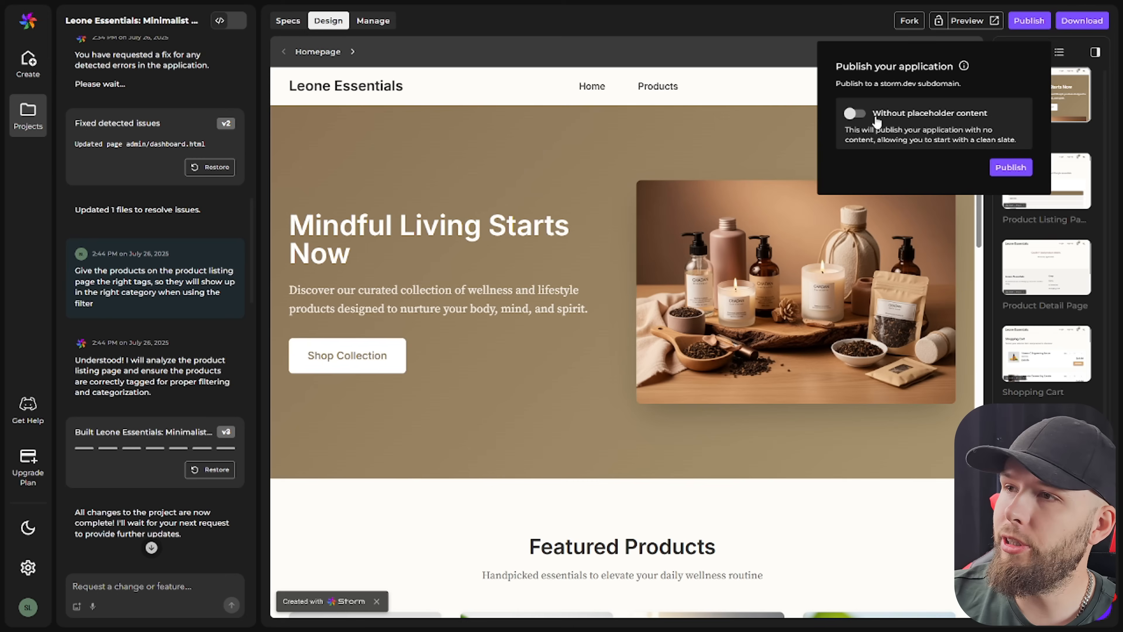
click(854, 113)
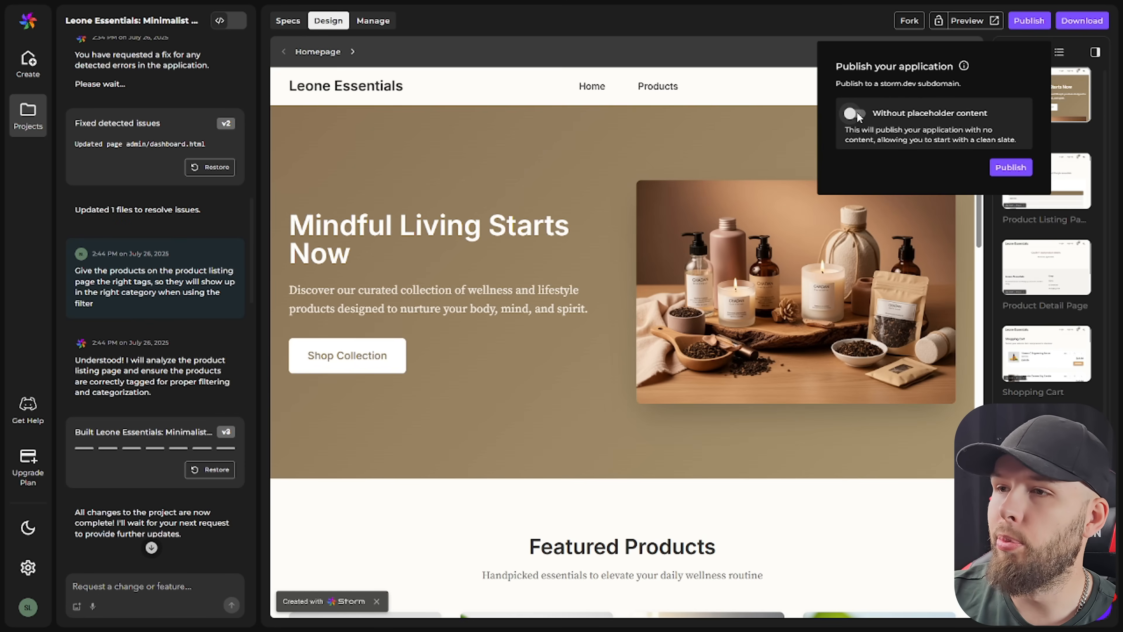
click(853, 115)
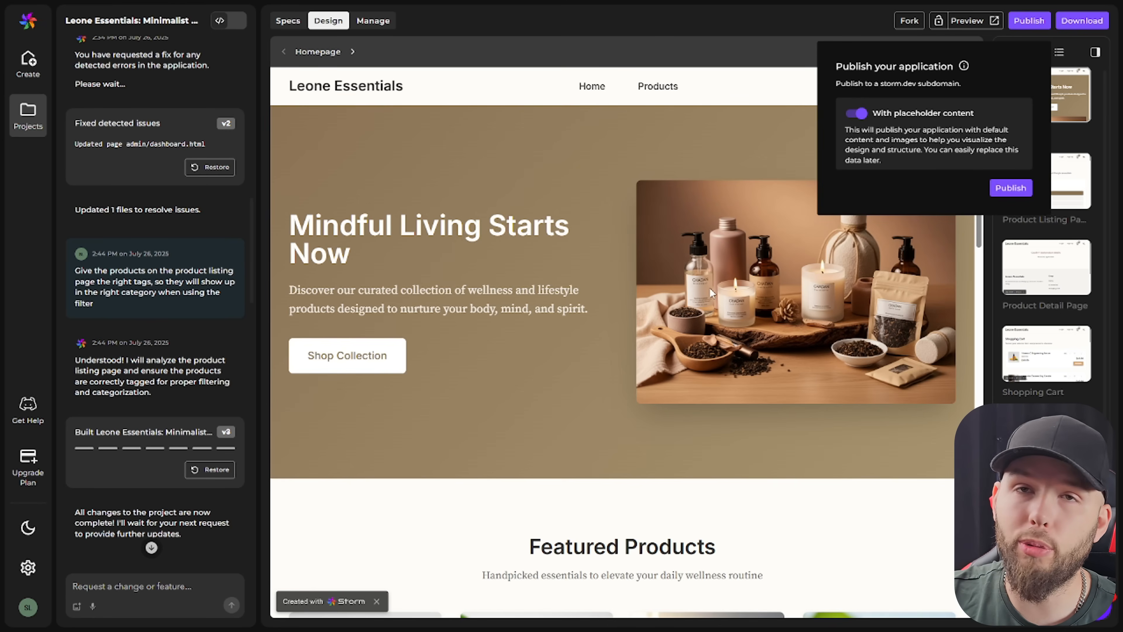
mouse_move(891, 170)
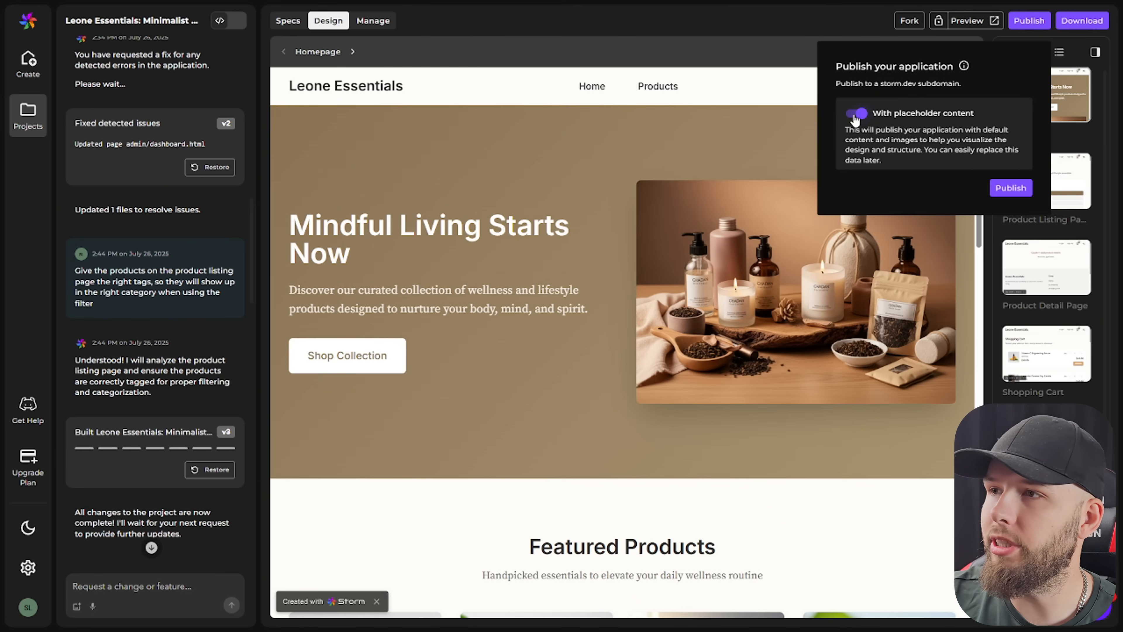
click(1011, 188)
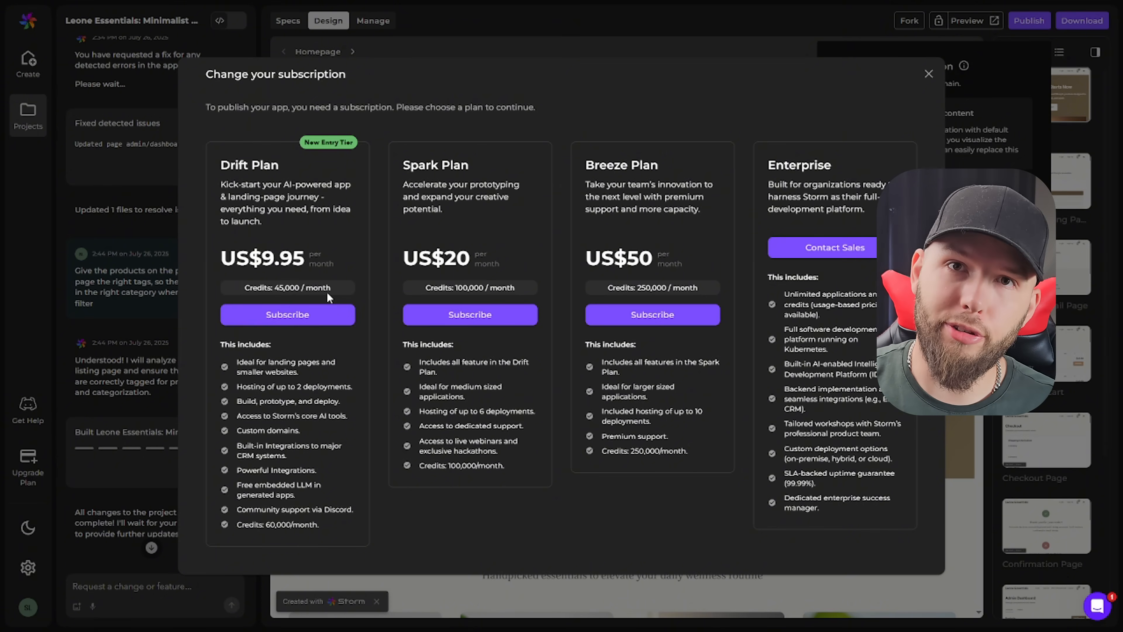
mouse_move(392, 398)
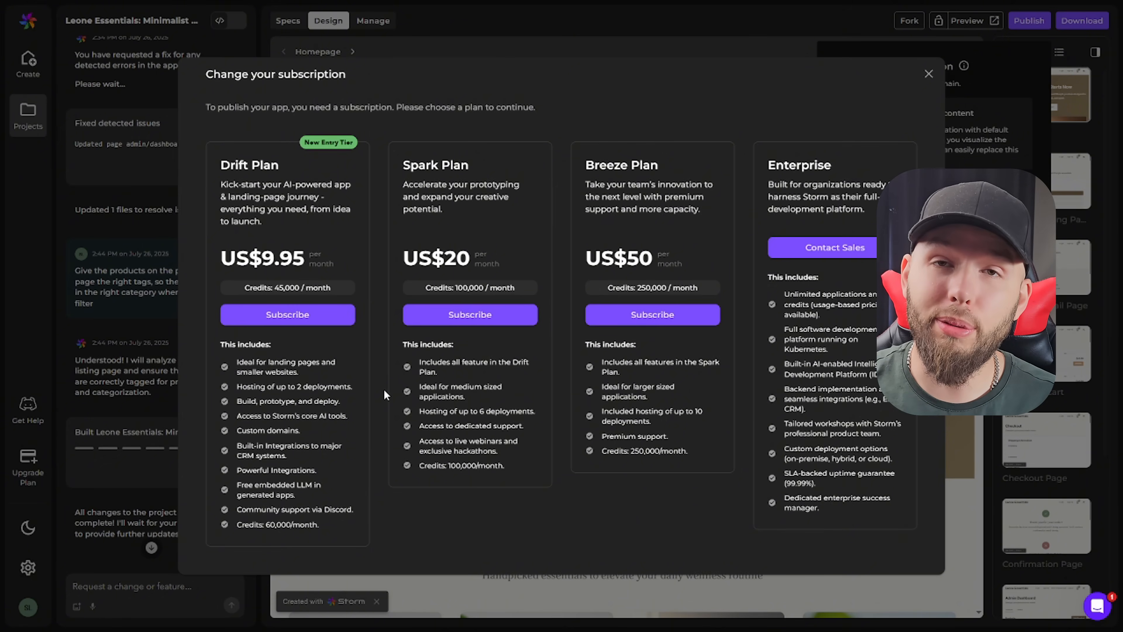
mouse_move(172, 406)
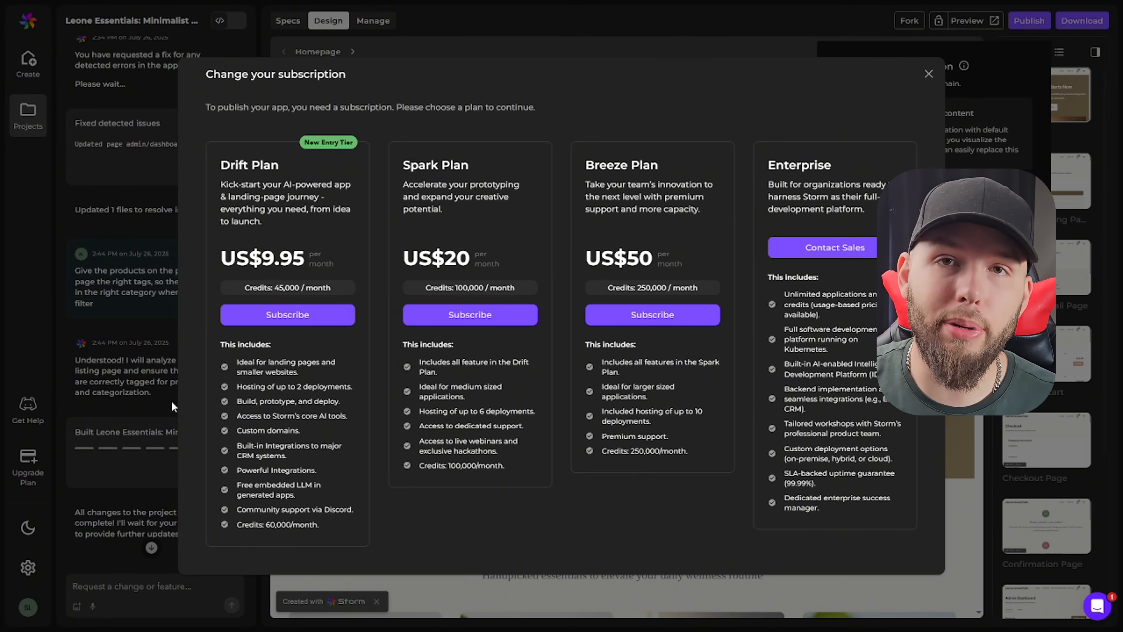
mouse_move(481, 255)
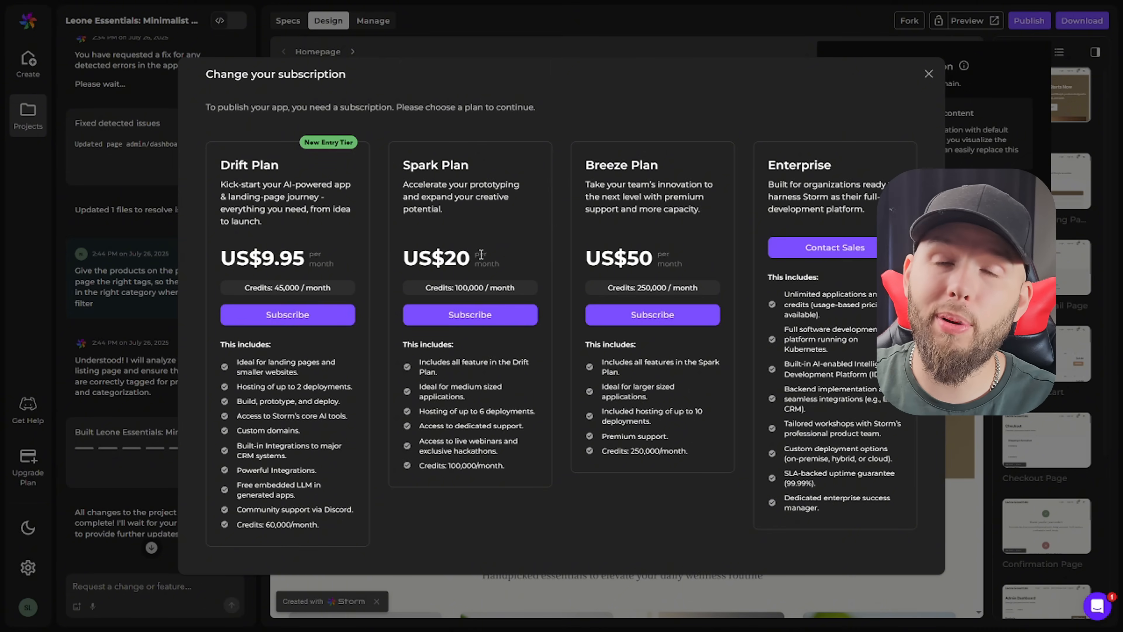